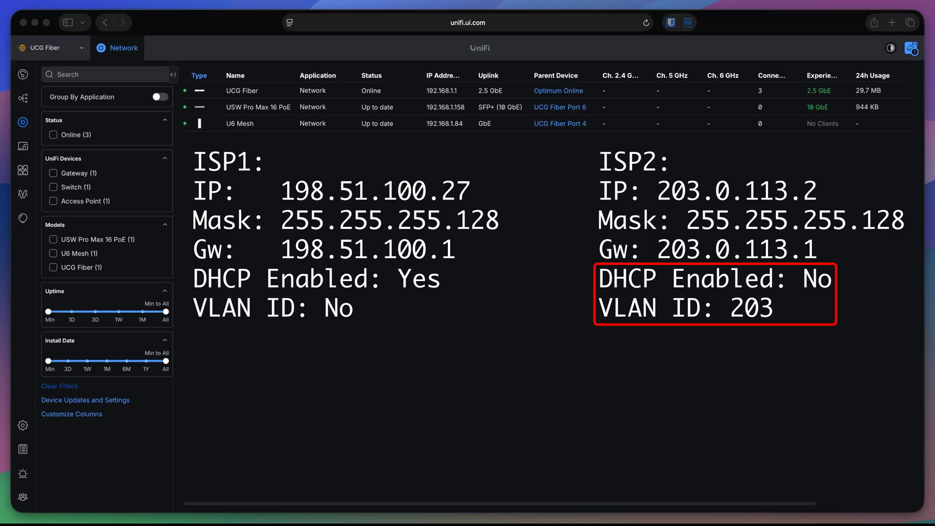
mouse_move(23, 426)
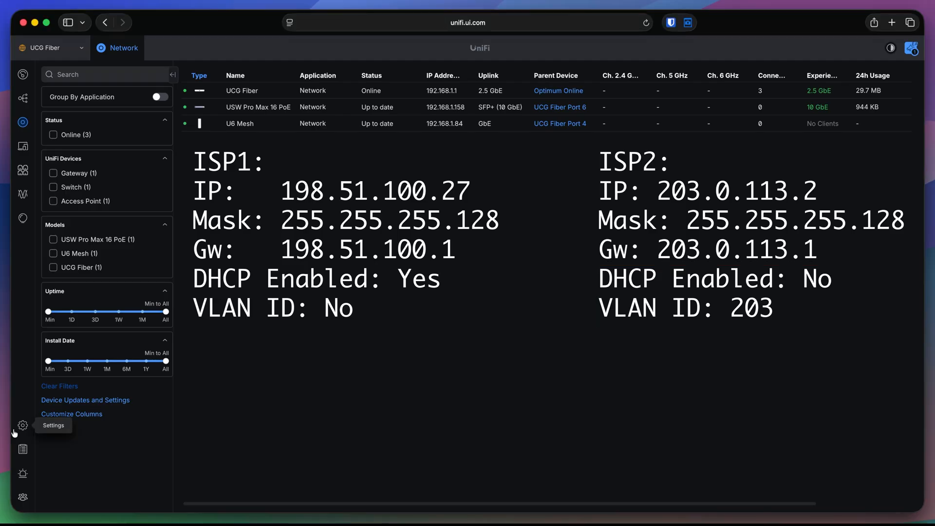
Give the Internet 2 connection manual advanced settings with VLAN ID 203
click(22, 426)
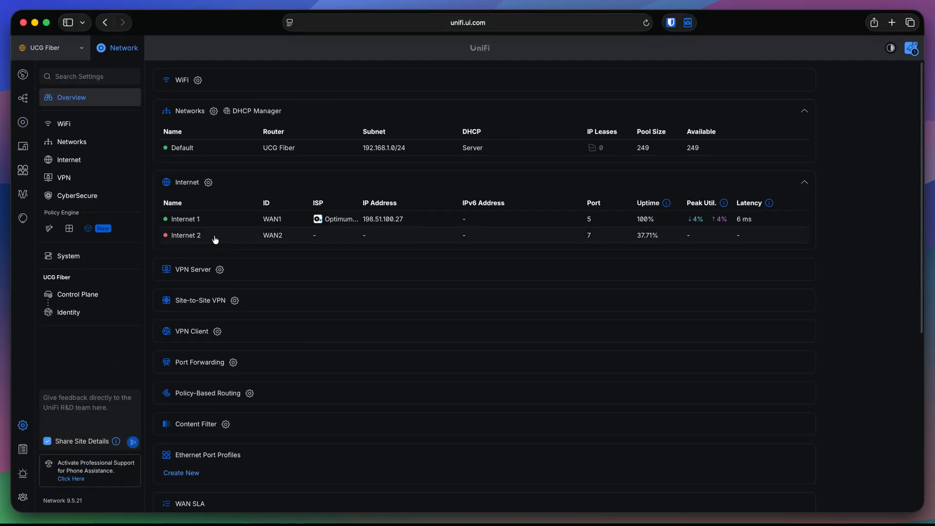
click(186, 235)
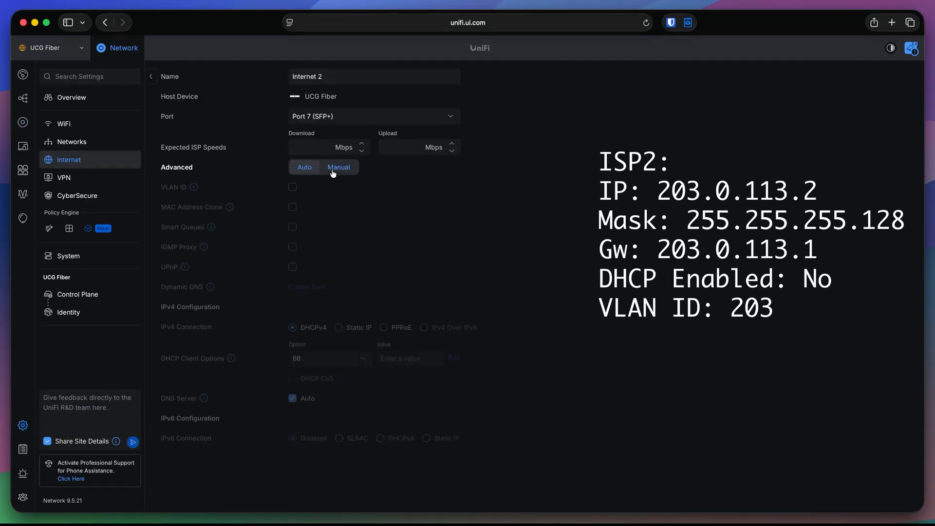
click(292, 187)
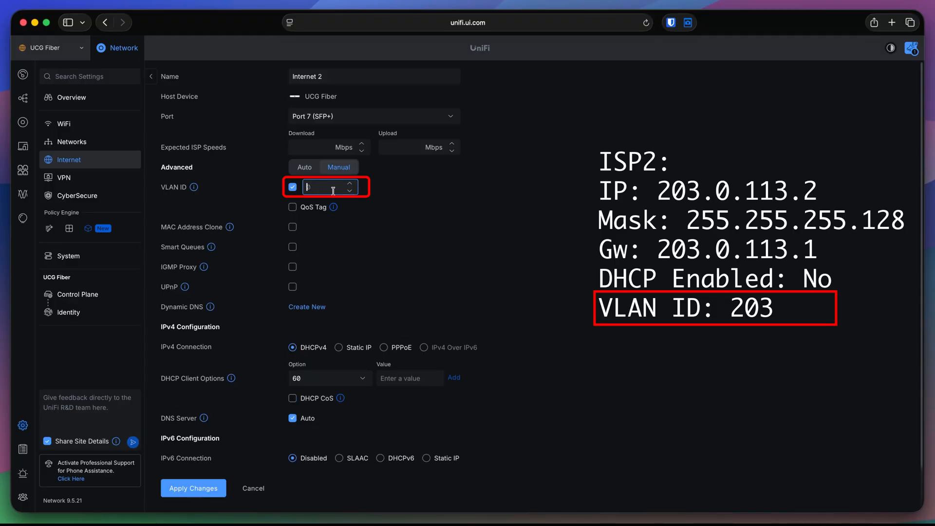
text(203)
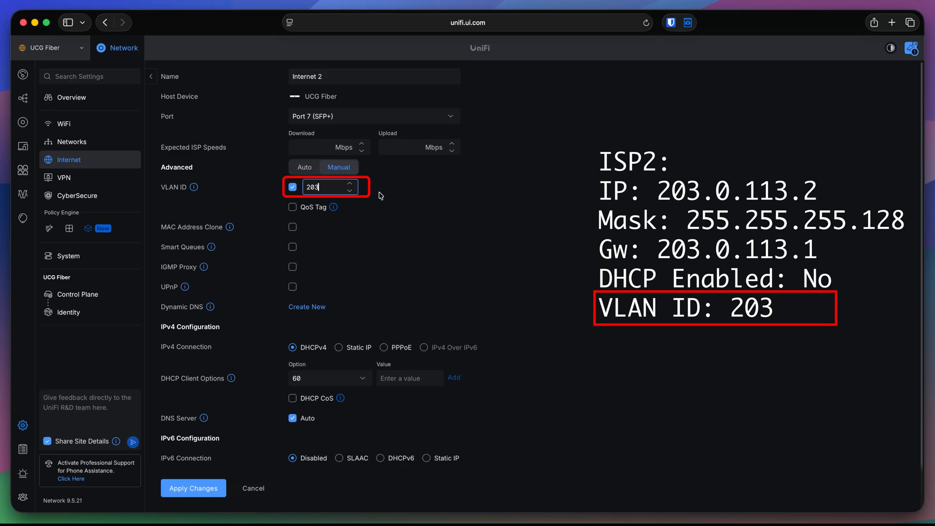
mouse_move(397, 246)
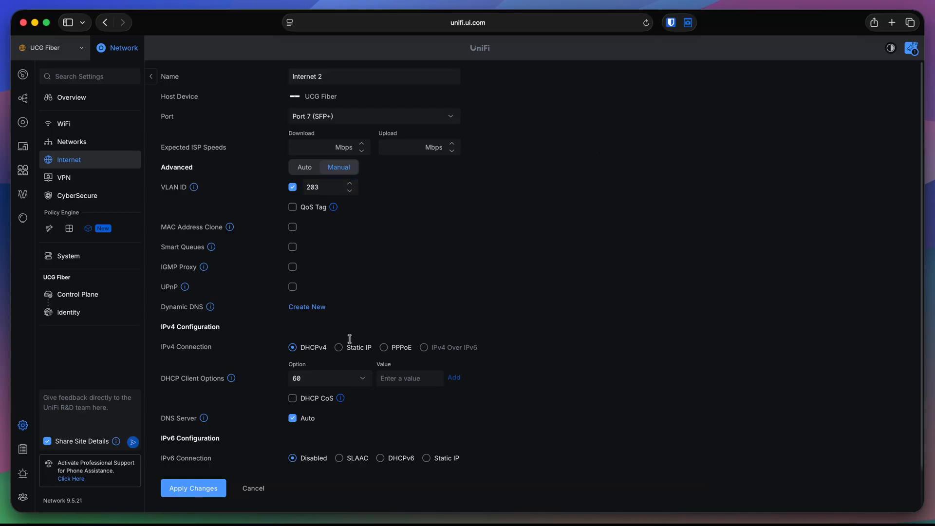
Switch Internet 2 to Static IP and enter its 203.0.113 address details
click(339, 347)
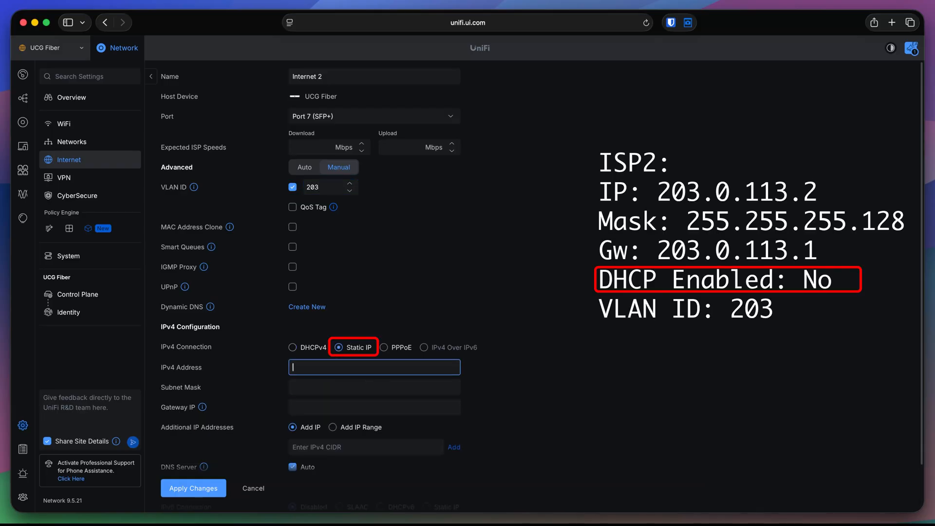
text(203)
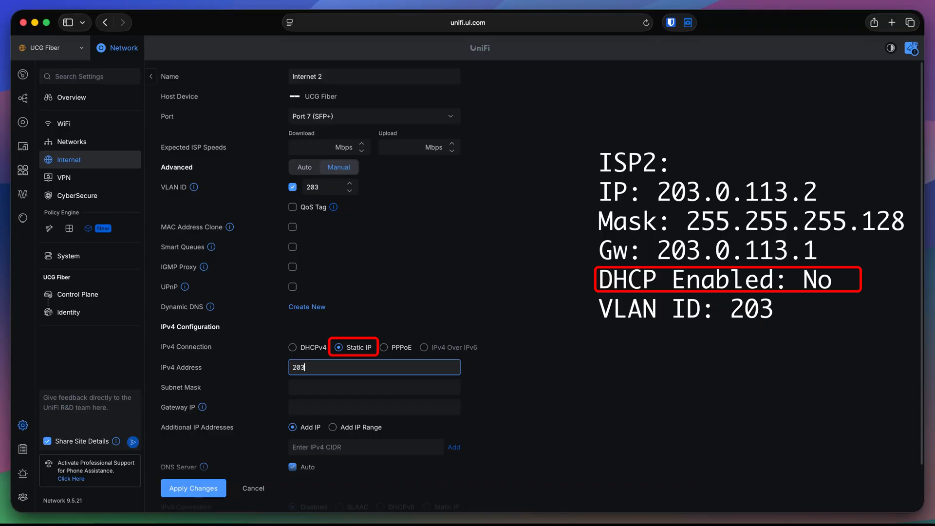
text(.0.113)
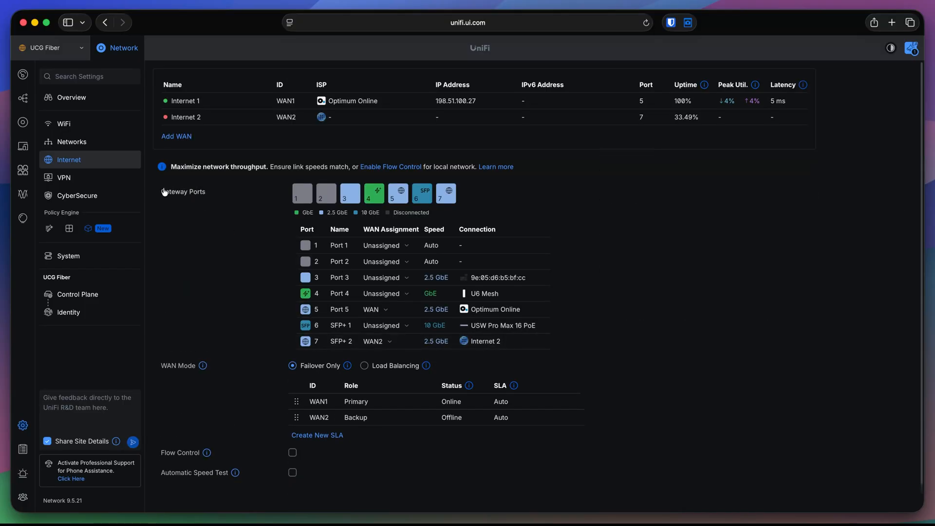
mouse_move(107, 159)
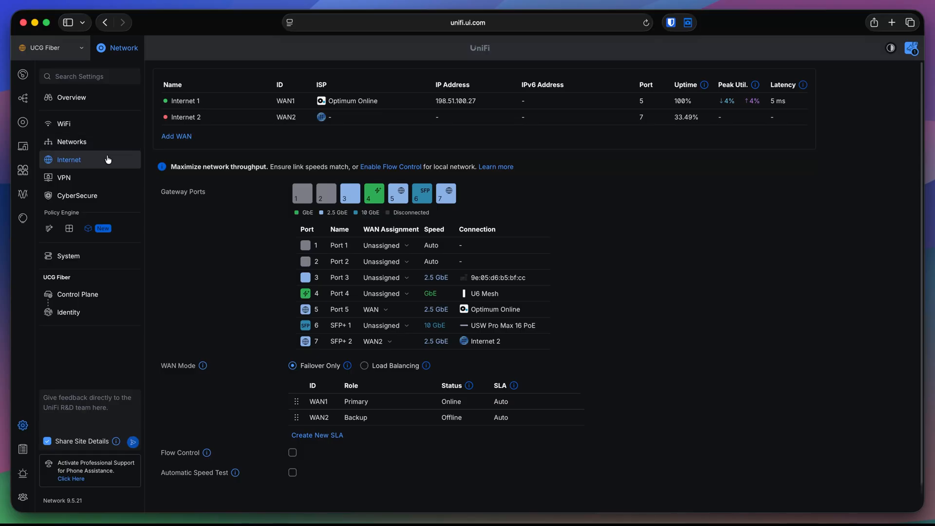
mouse_move(162, 232)
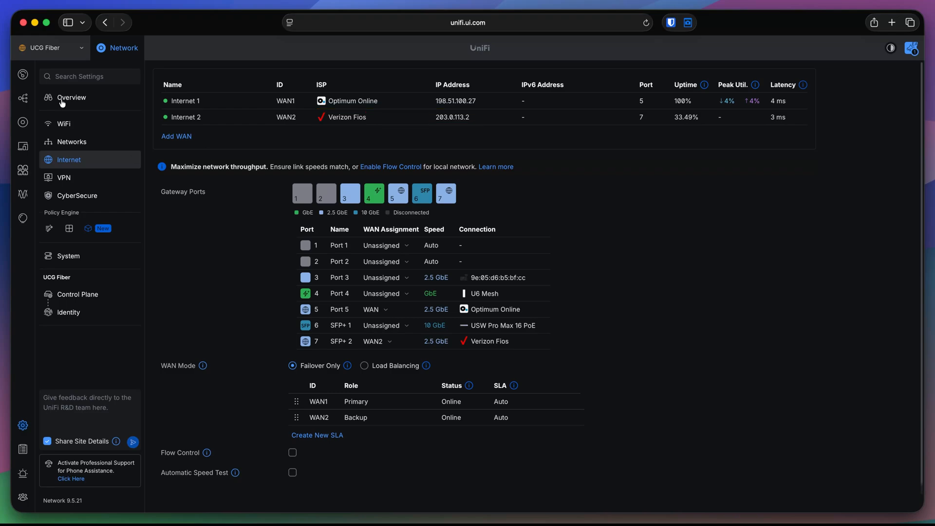
Review the Default 192.168.1.0/24 subnet and device IPs, then return to the overview
click(72, 142)
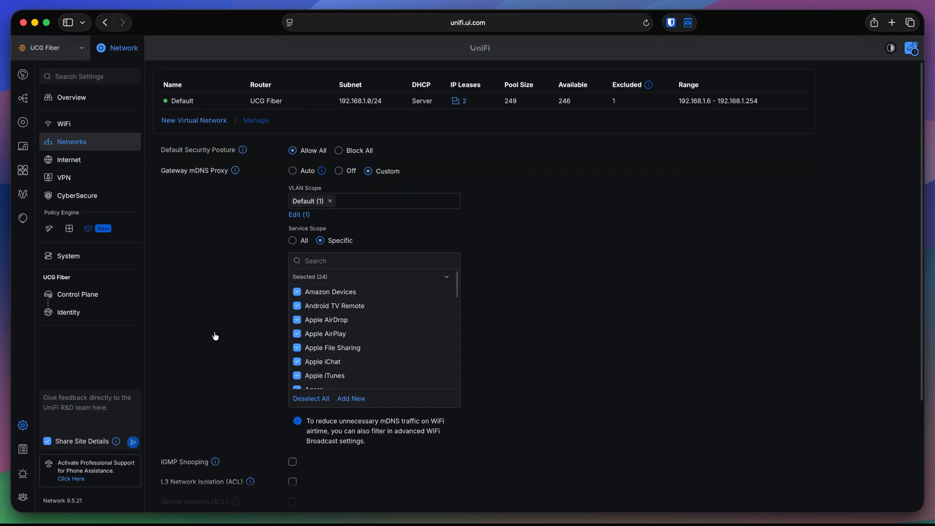
click(361, 101)
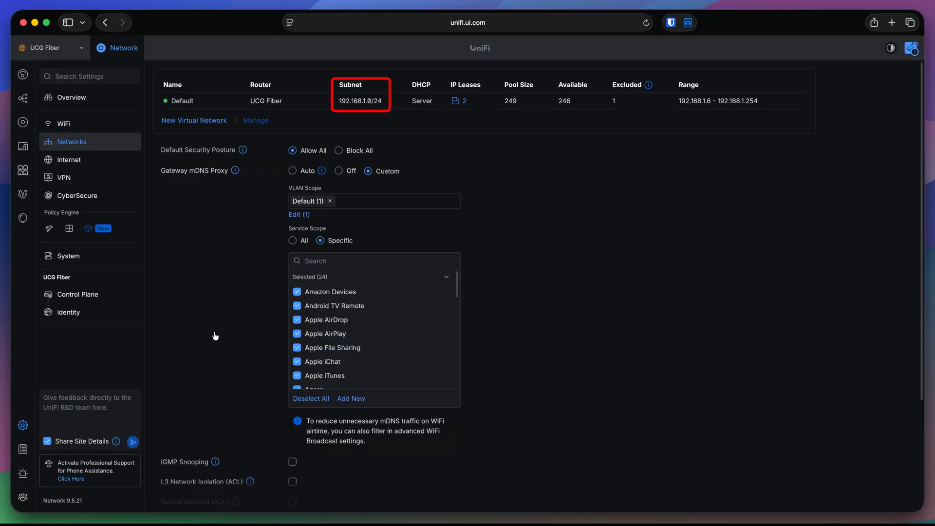
mouse_move(23, 147)
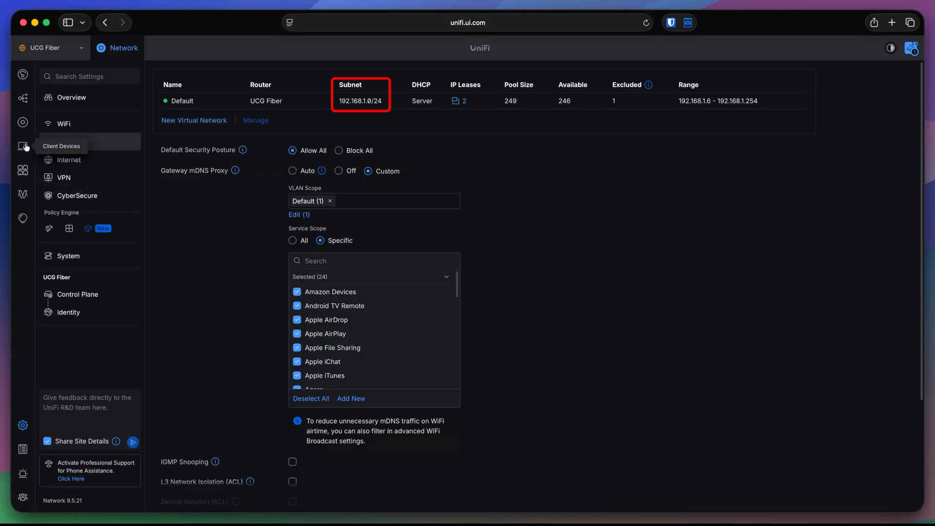
click(23, 146)
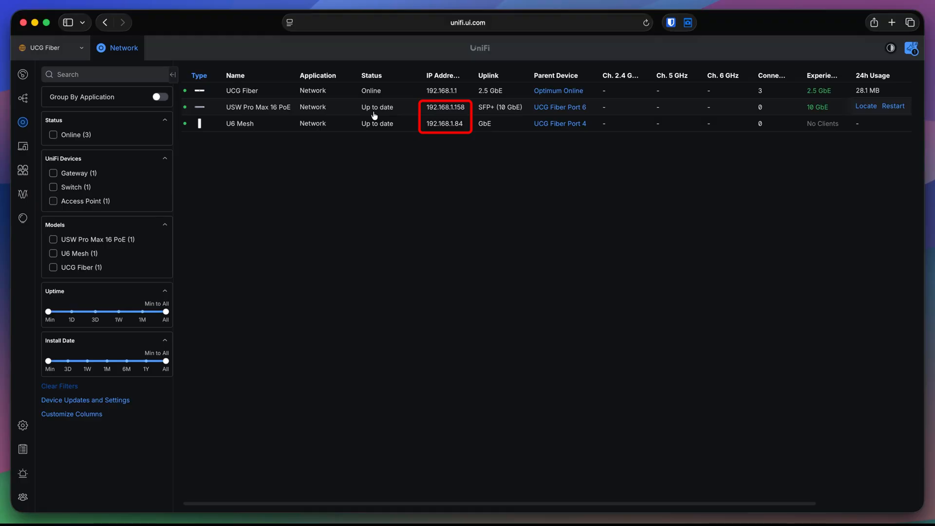
click(444, 90)
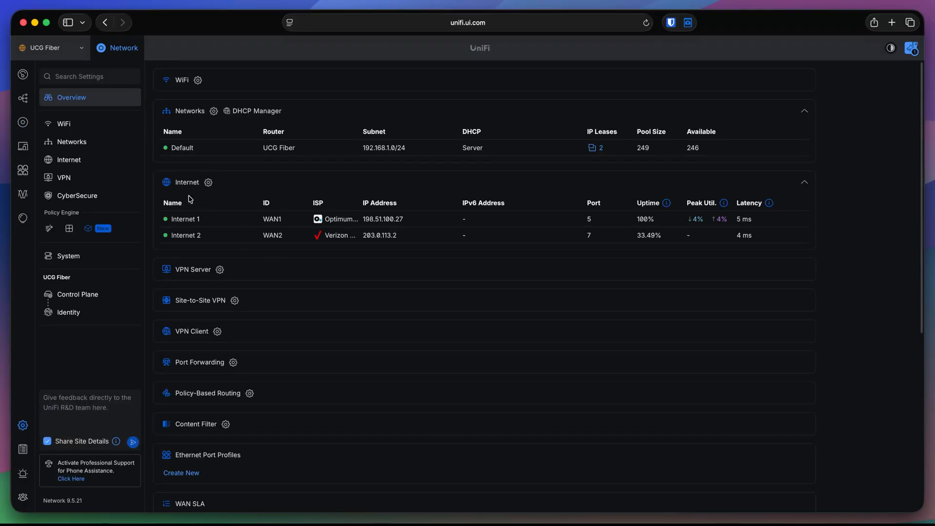
Change the Default network host address to 10.0.1.1 with a /24 netmask and apply
click(182, 147)
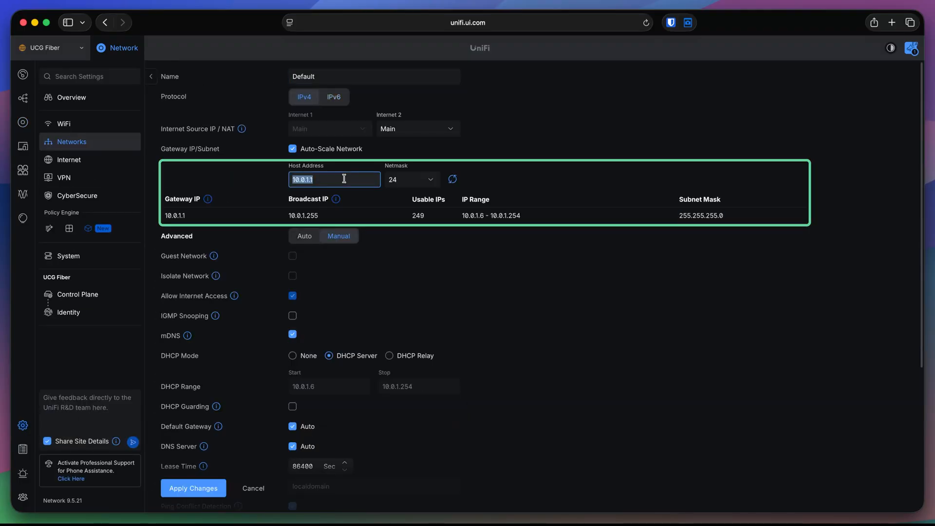
click(334, 179)
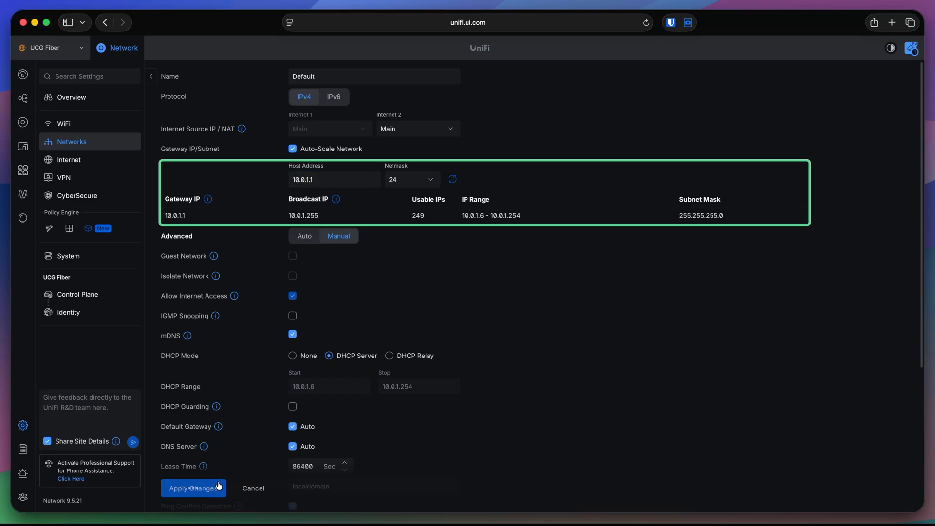
click(193, 488)
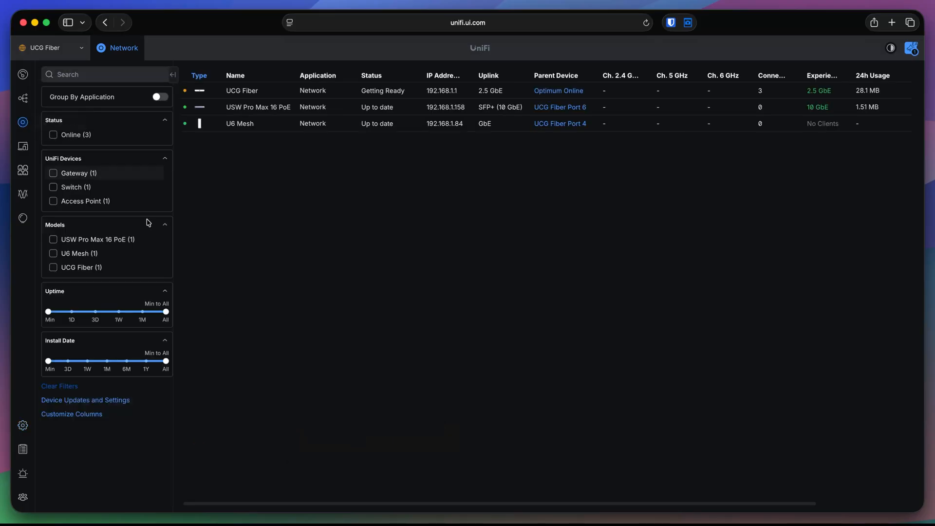
Watch the device list until gateway 10.0.1.1, switch 10.0.1.157 and AP 10.0.1.84 are online
double_click(443, 91)
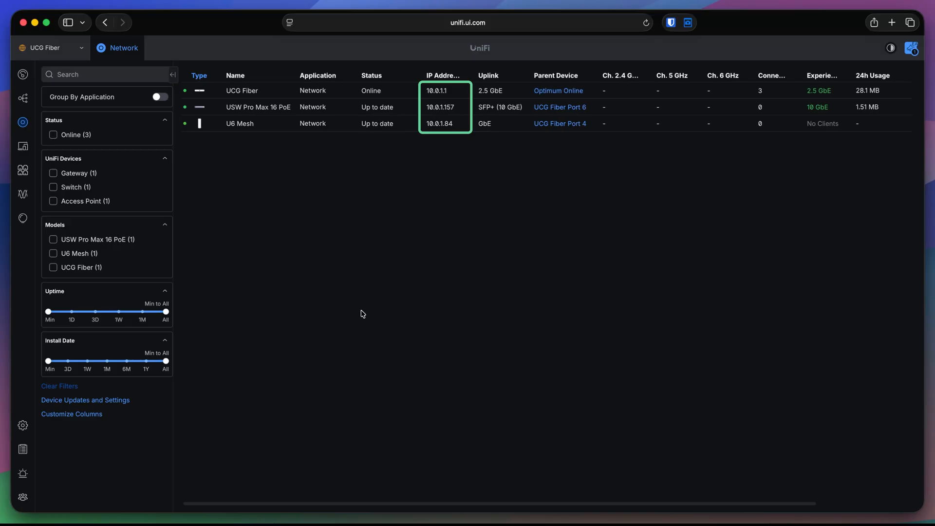
mouse_move(428, 148)
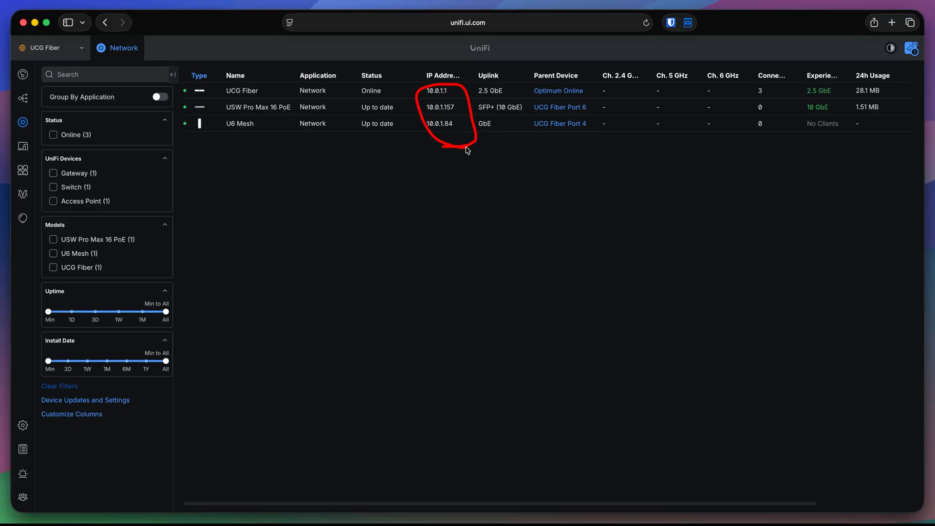
Upgrade to the Zone-Based Firewall and view the zone list and Zone Matrix
click(22, 425)
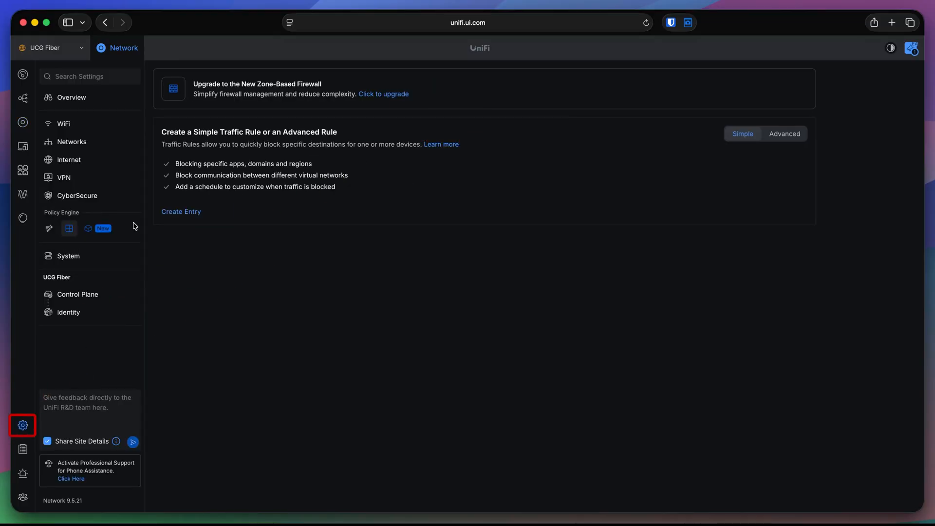
mouse_move(69, 229)
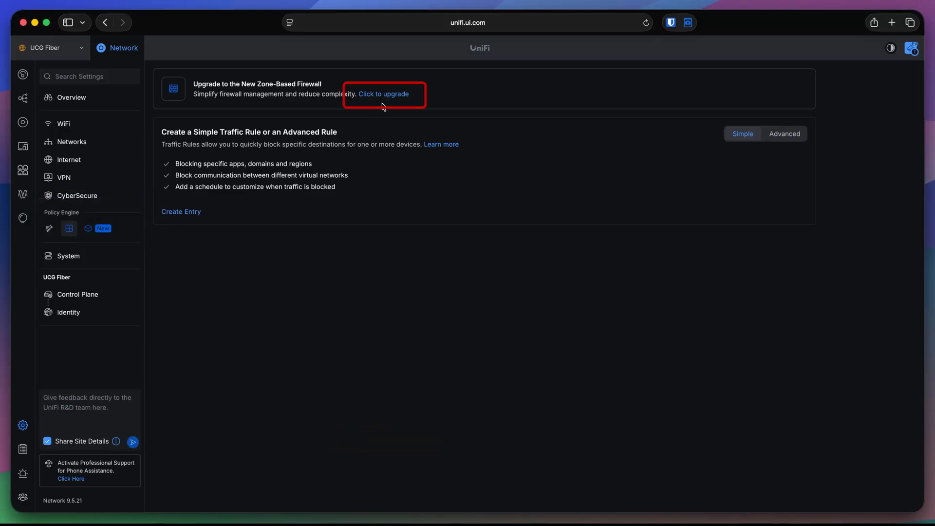
click(384, 93)
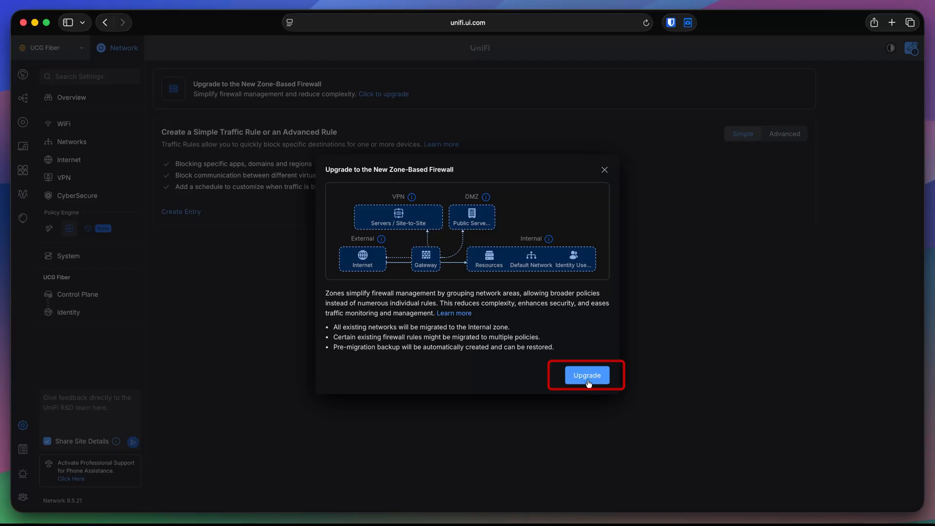
click(586, 375)
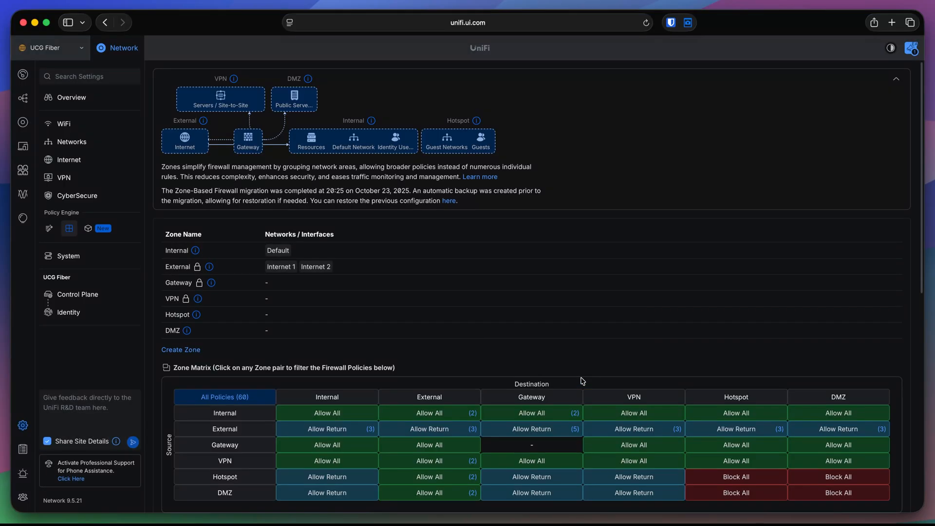
mouse_move(457, 336)
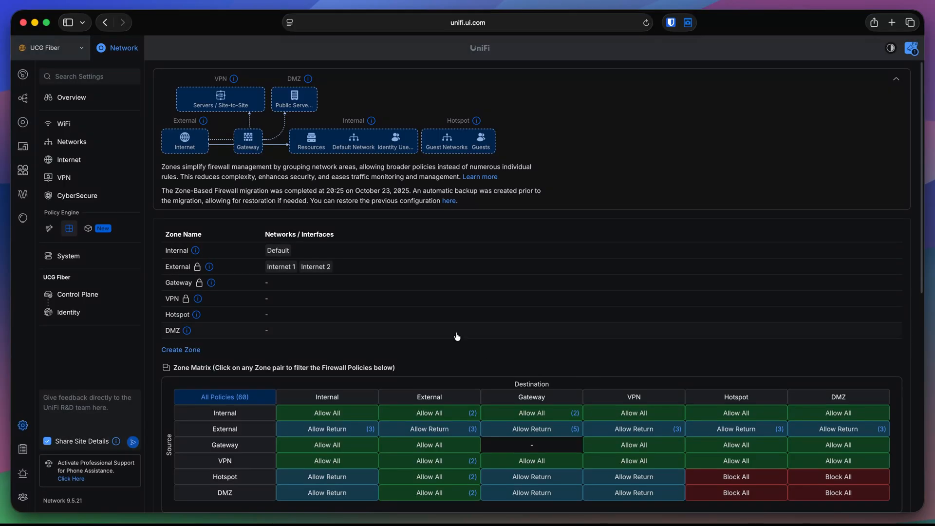
mouse_move(71, 141)
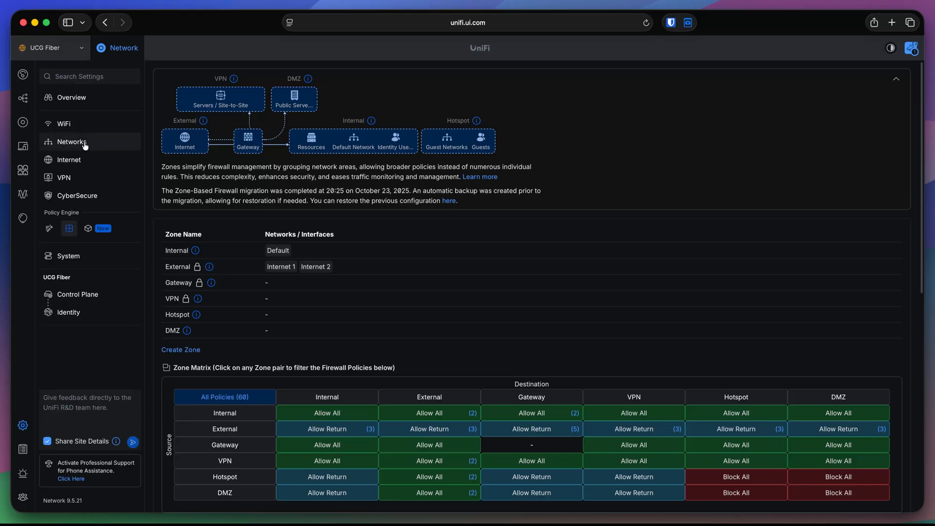
Start a New Virtual Network from the Networks list for the Staff–Servers VLANs
click(71, 141)
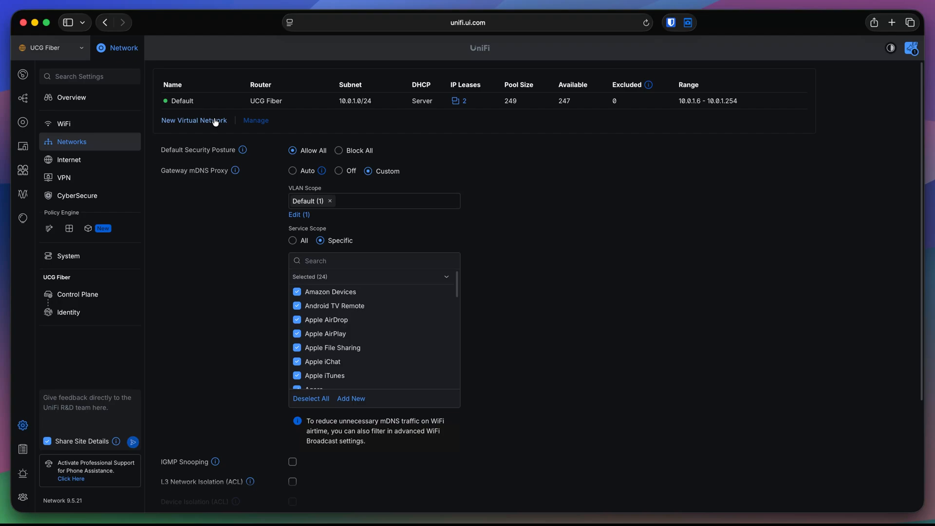
click(194, 120)
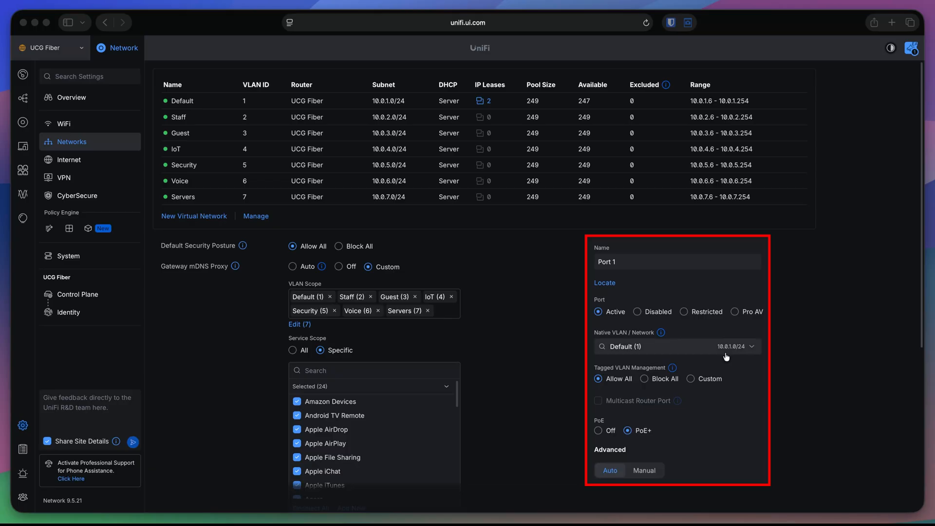
Open the Staff network and review its 10.0.2.1 host address and Internet 2 source IP
click(656, 346)
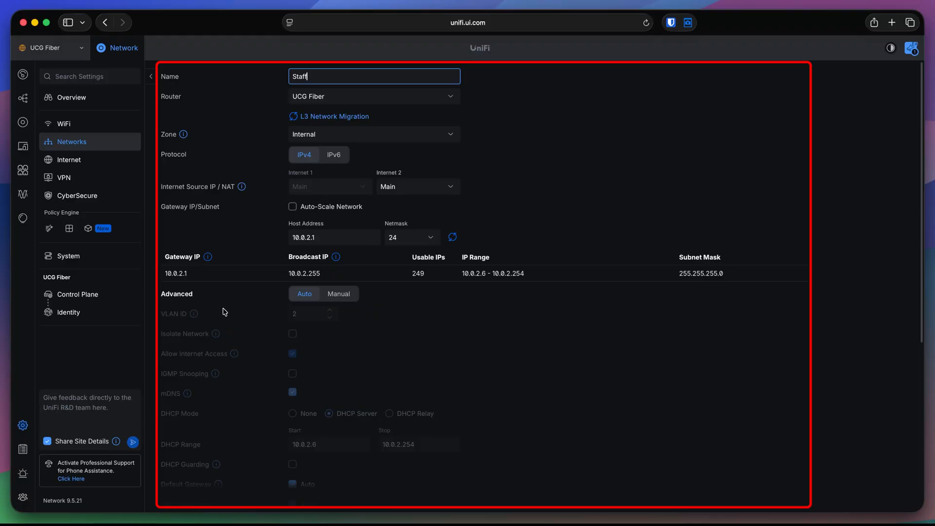
click(374, 76)
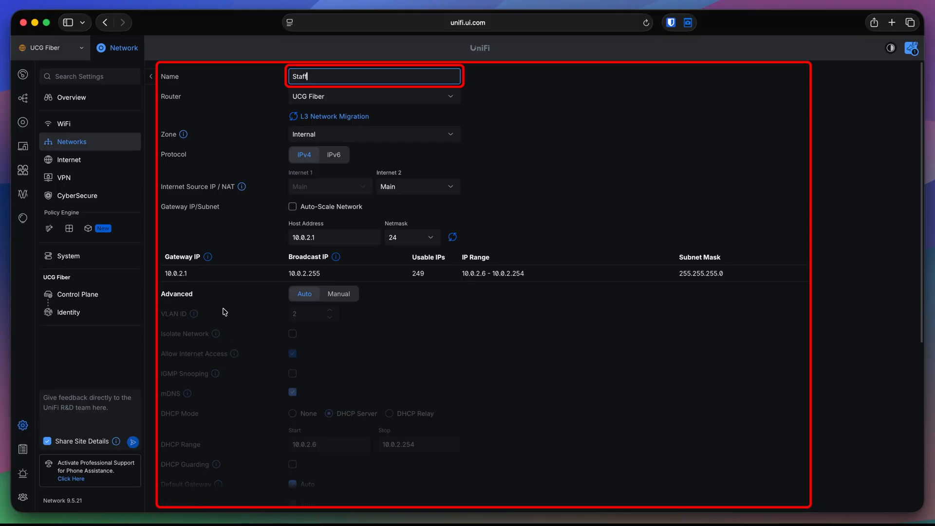
click(334, 238)
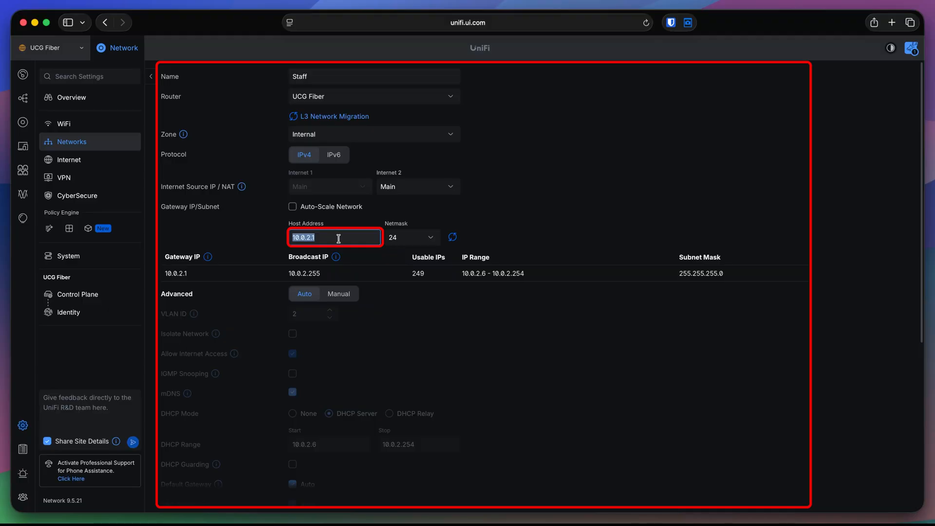
click(335, 237)
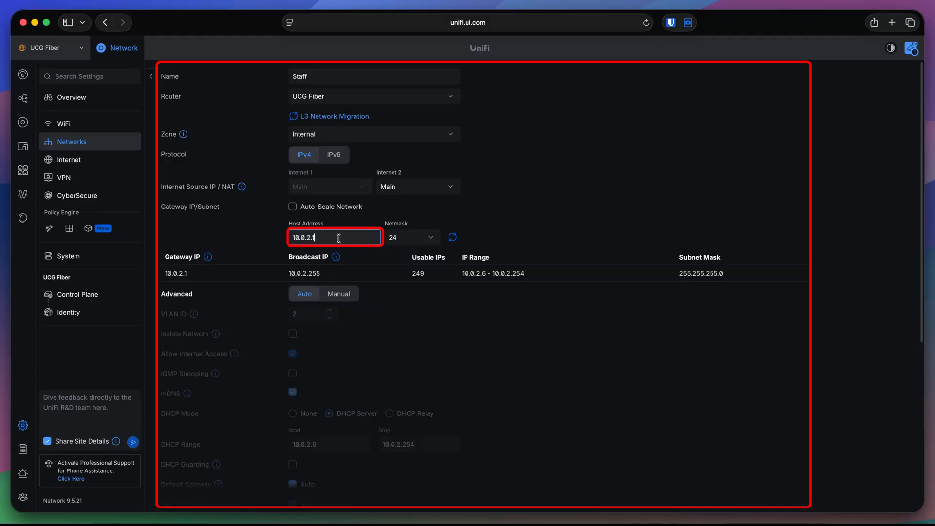
click(513, 197)
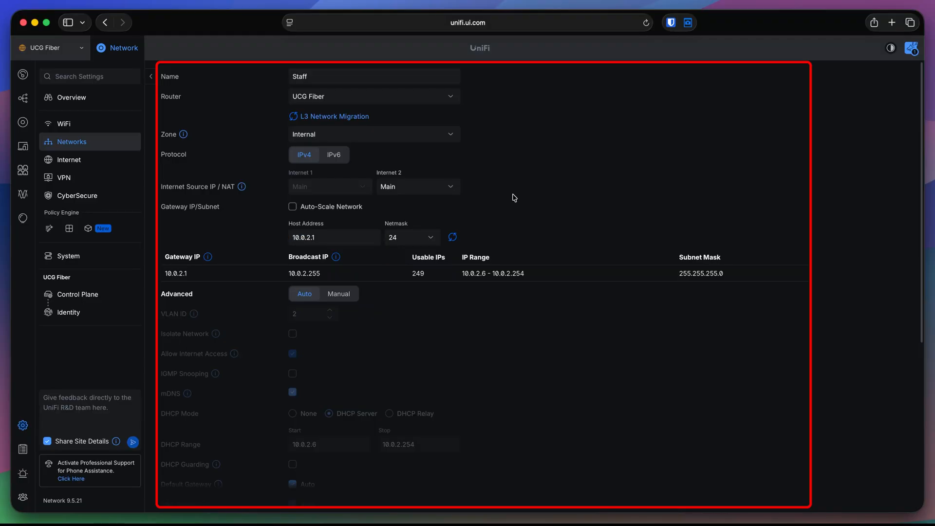
click(418, 186)
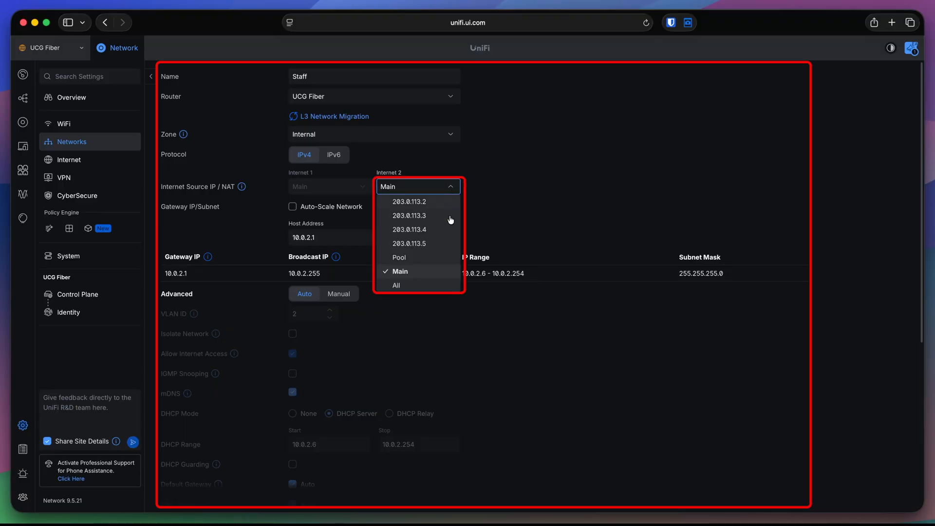
mouse_move(459, 206)
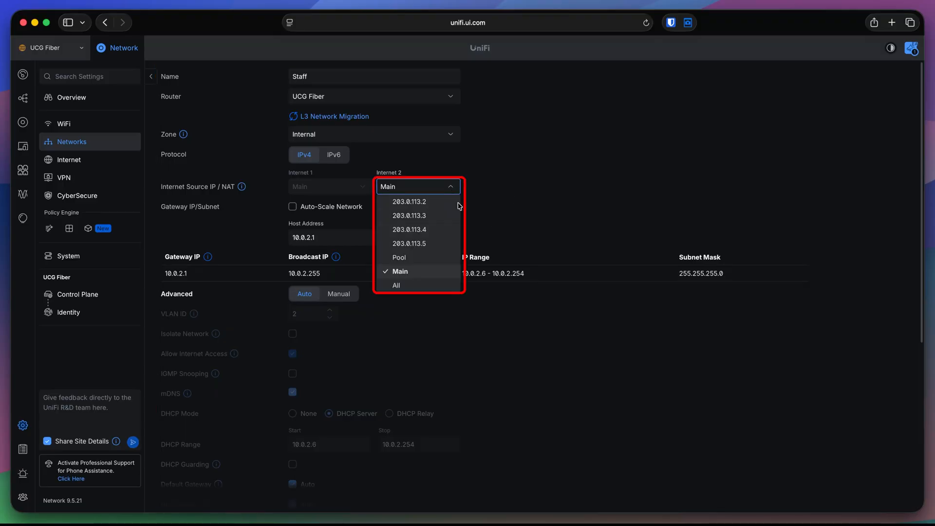
mouse_move(450, 227)
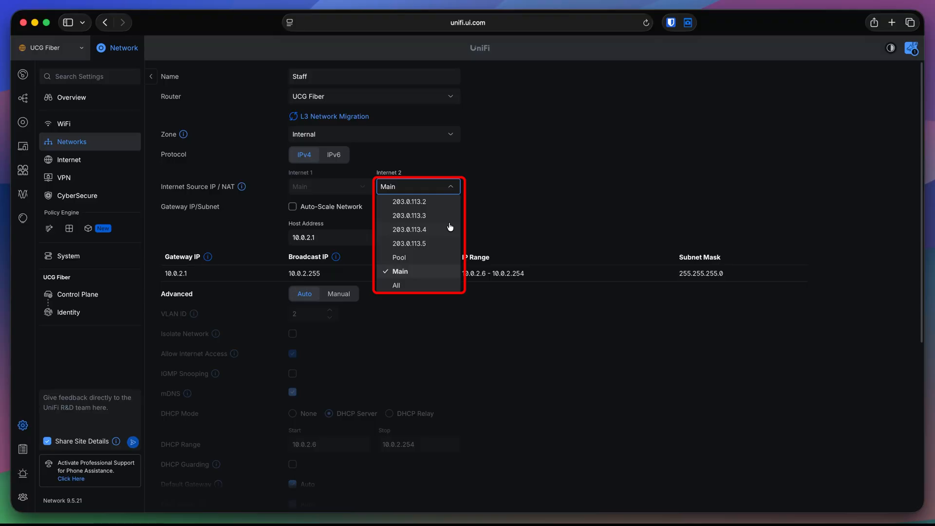
mouse_move(435, 207)
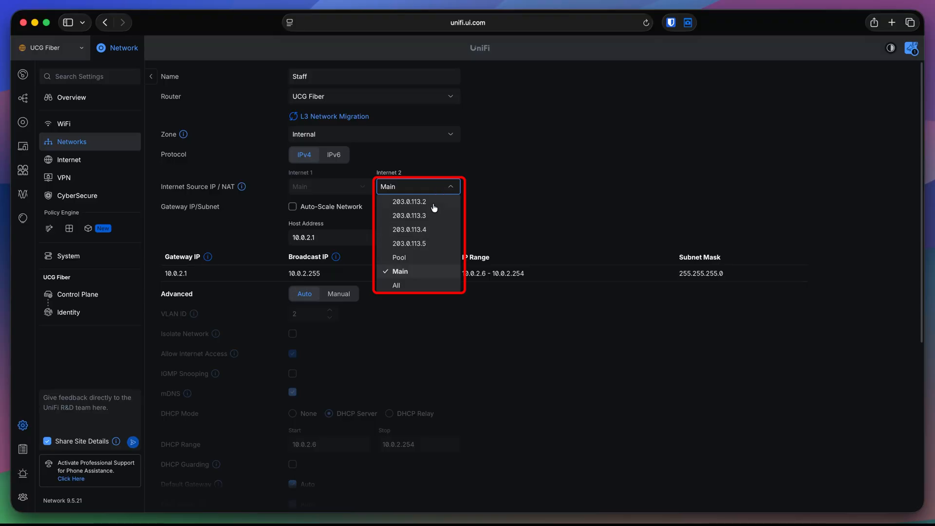
mouse_move(446, 210)
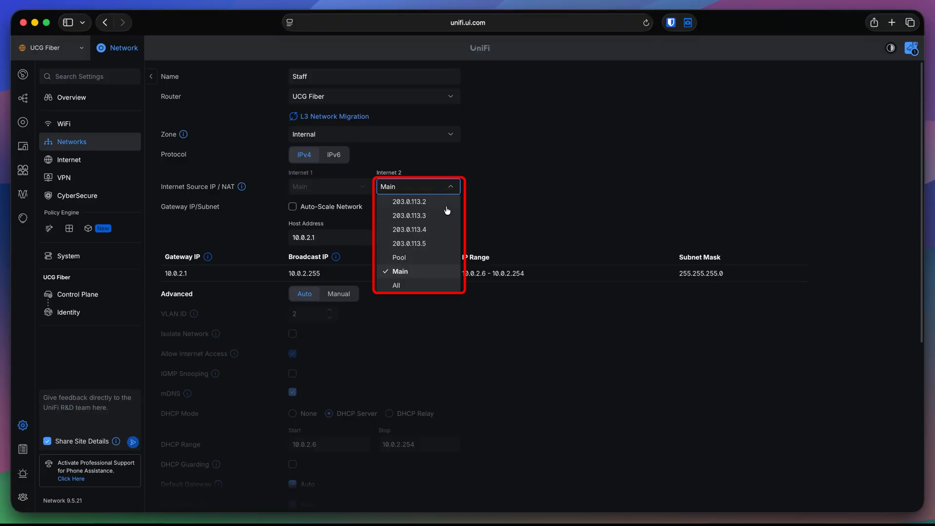
mouse_move(500, 213)
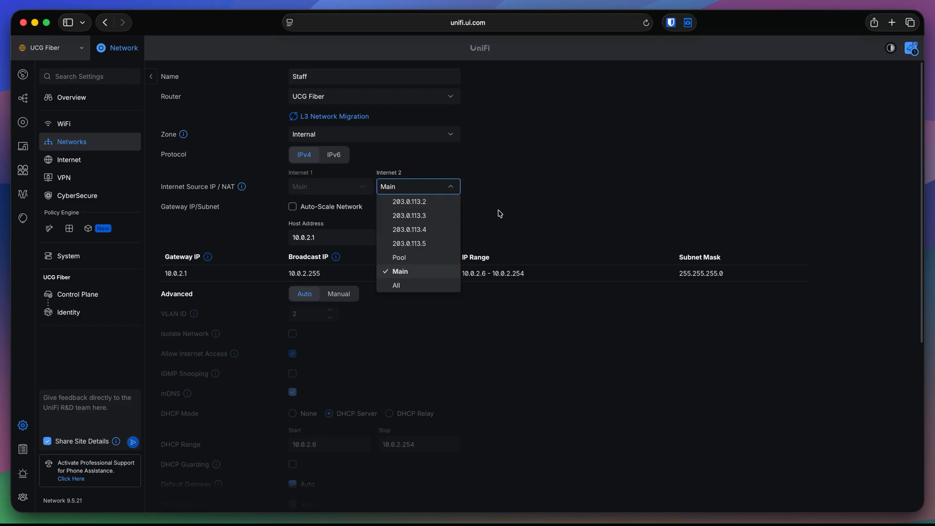
Check the Staff DHCP range ending 10.0.2.254 and VLAN ID 2, then return to Networks
click(399, 272)
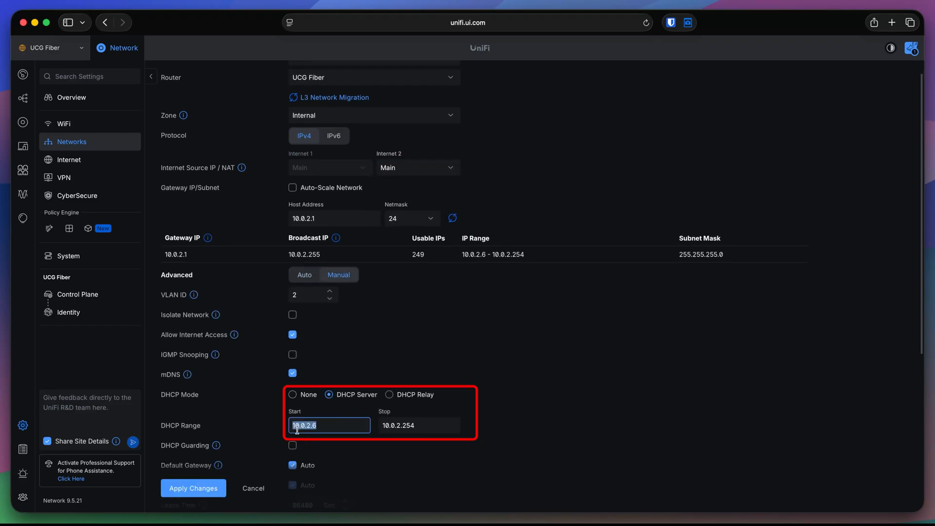
click(419, 425)
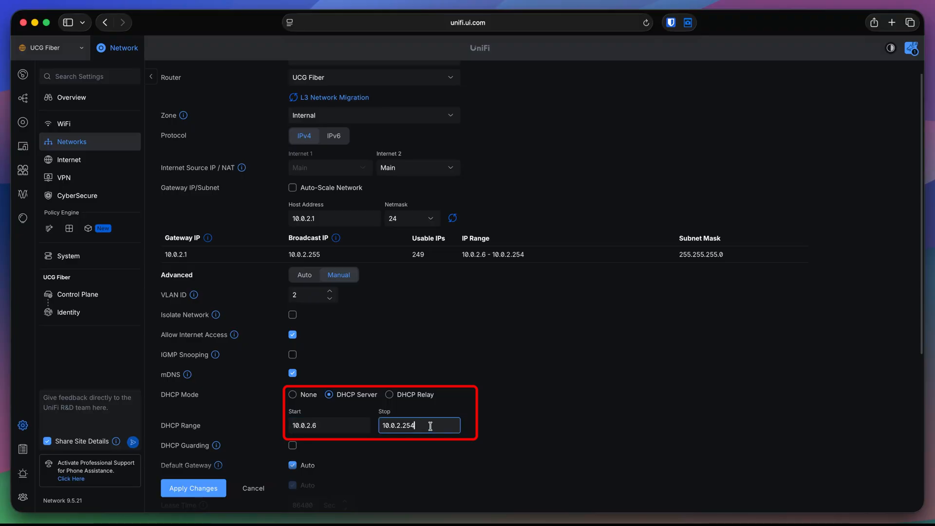
mouse_move(377, 291)
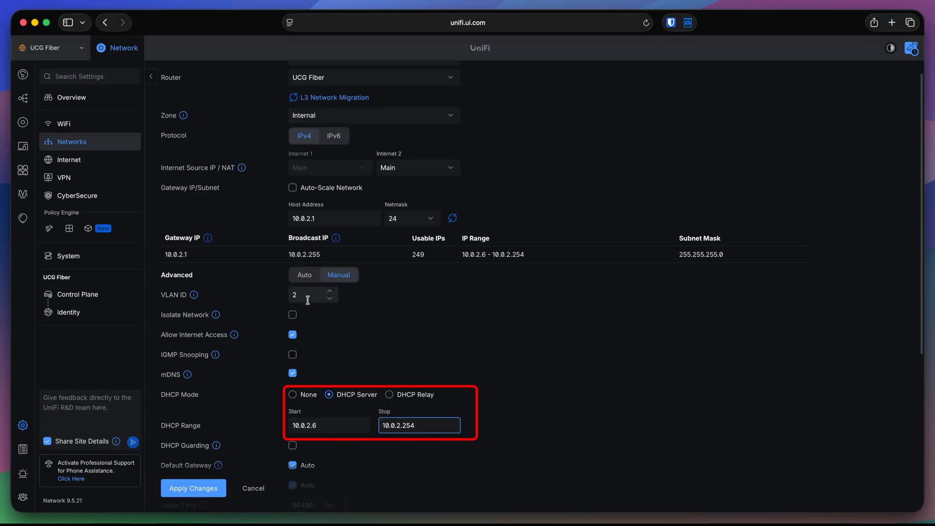
click(307, 295)
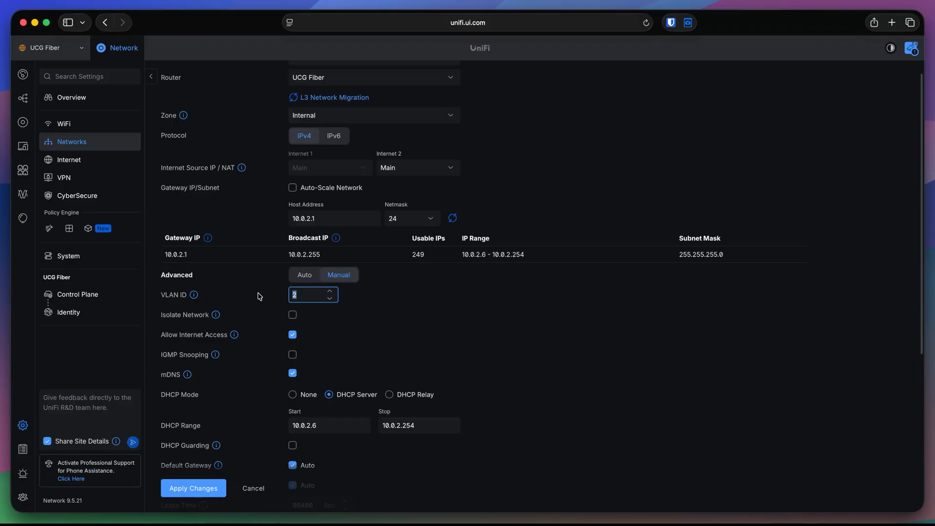
mouse_move(272, 295)
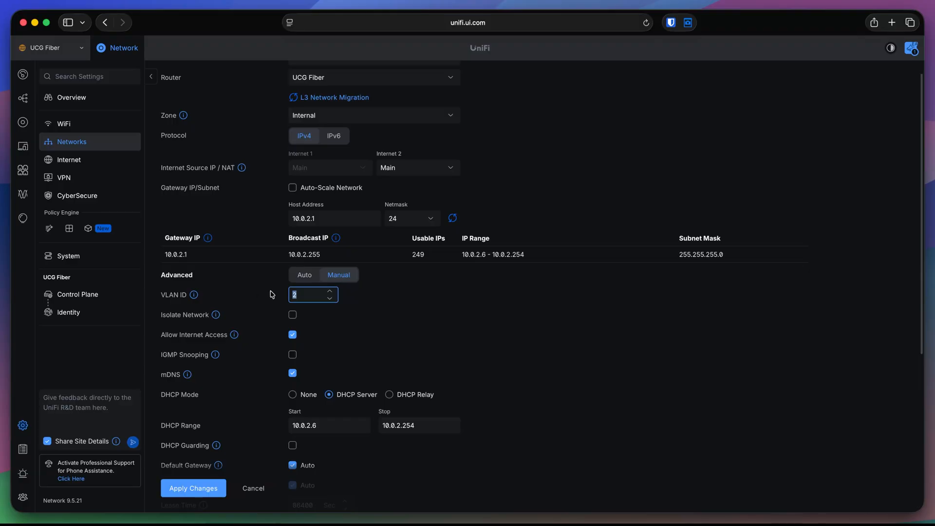
scroll(up, 3)
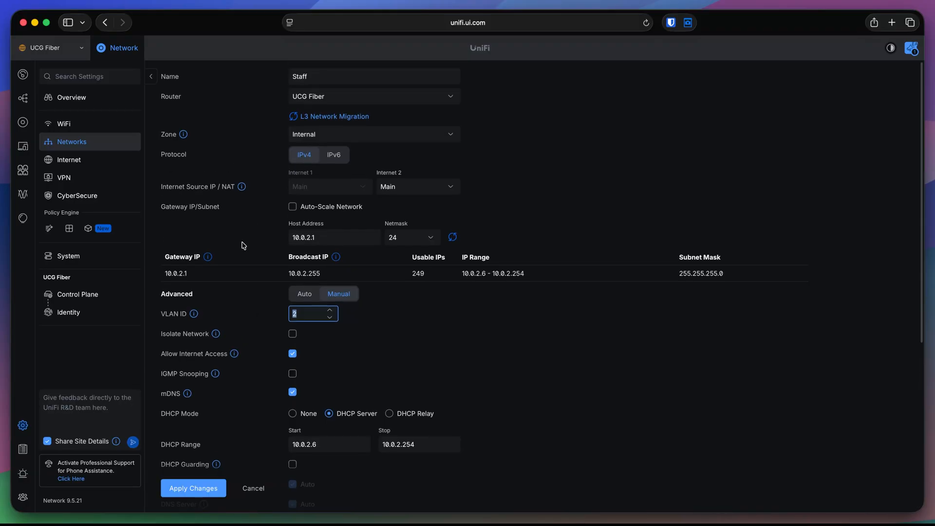
click(374, 76)
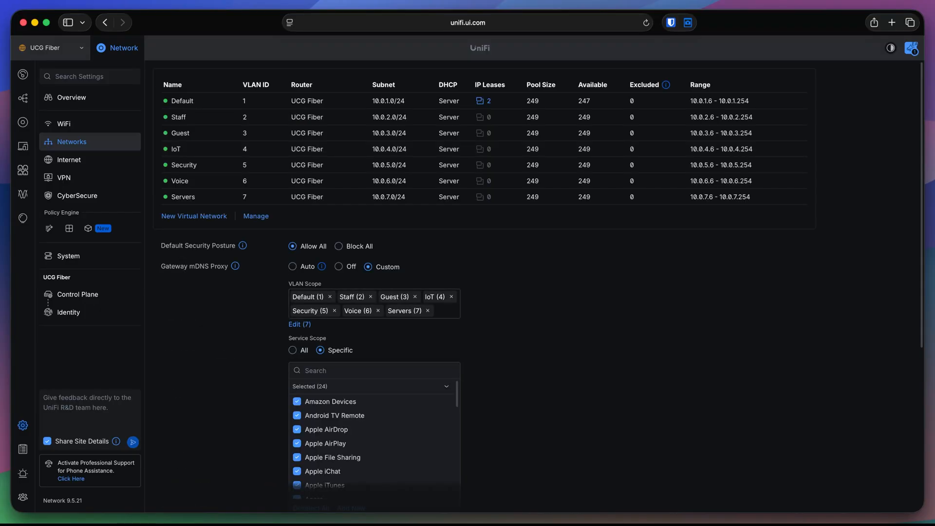
mouse_move(352, 118)
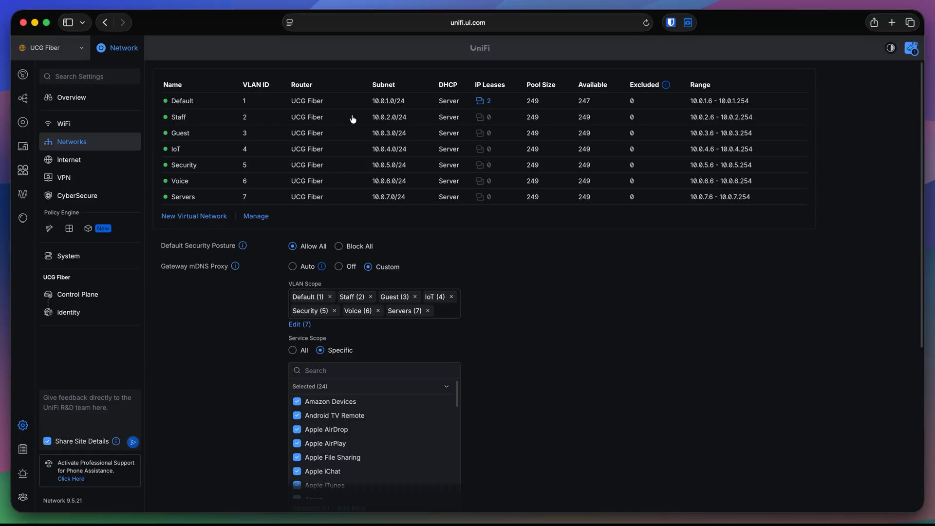
mouse_move(67, 159)
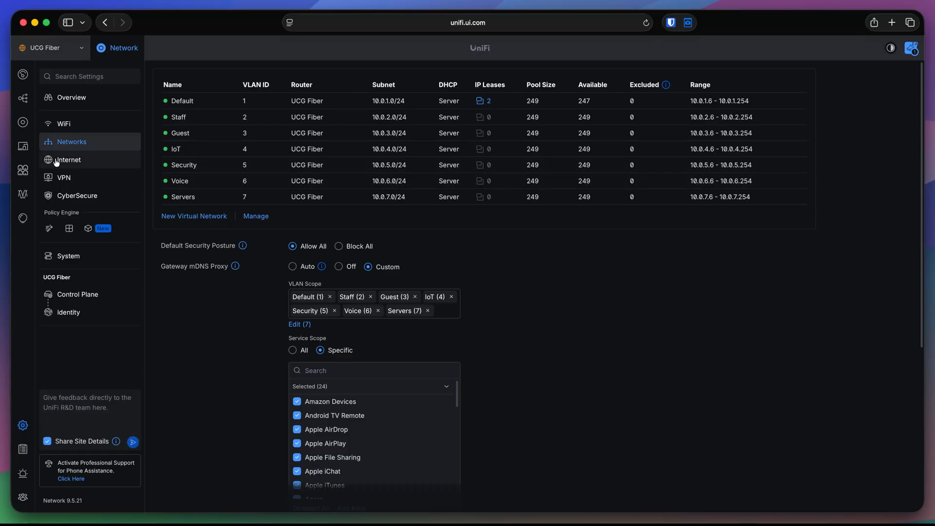
click(23, 122)
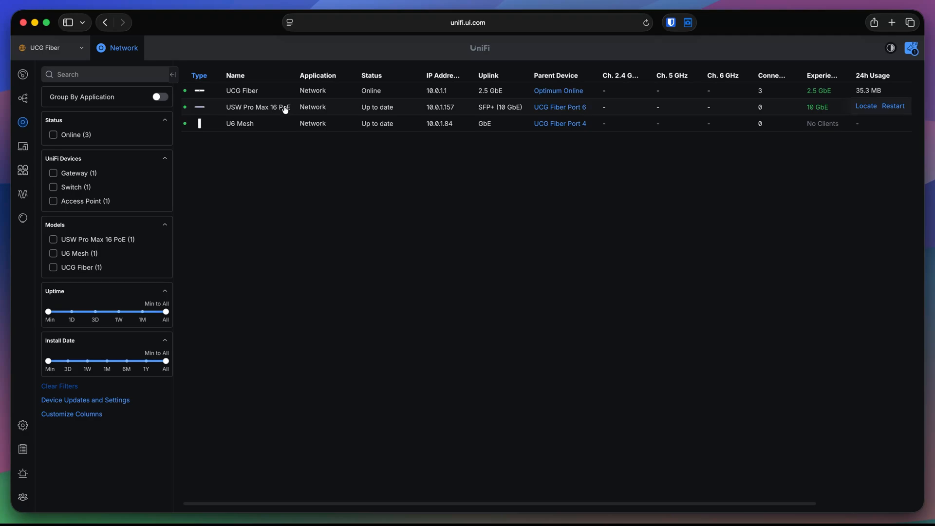
mouse_move(559, 111)
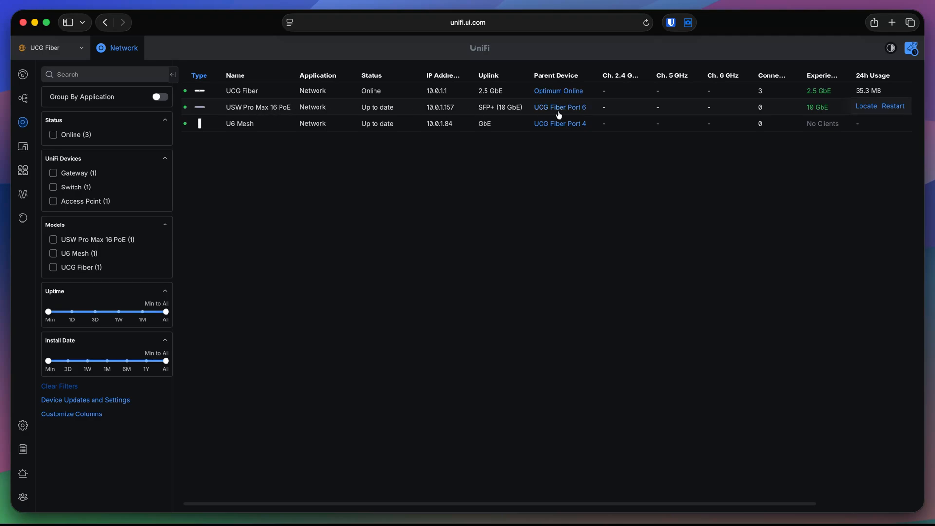
mouse_move(577, 112)
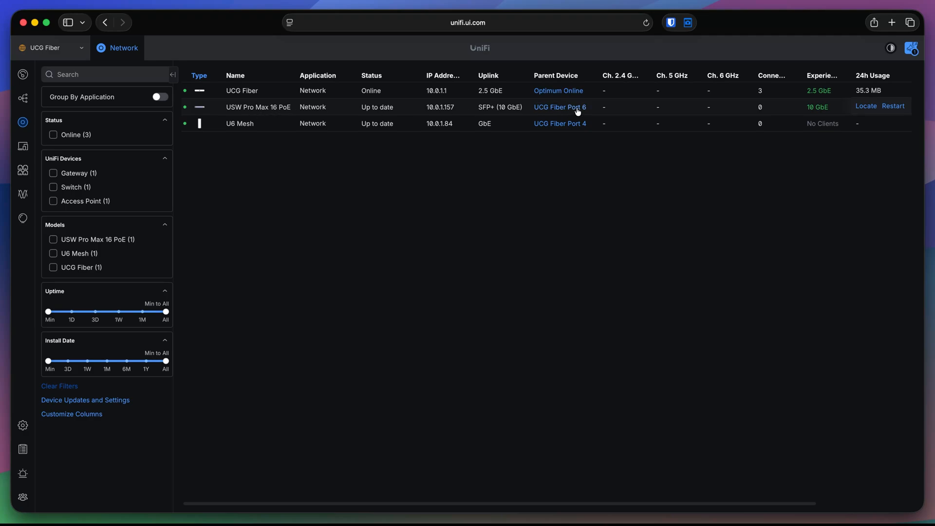
mouse_move(558, 110)
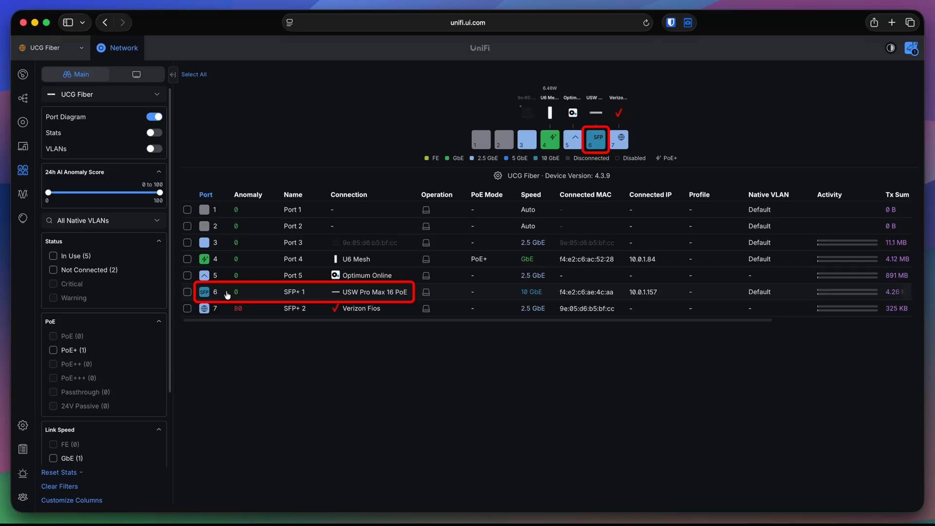
click(292, 292)
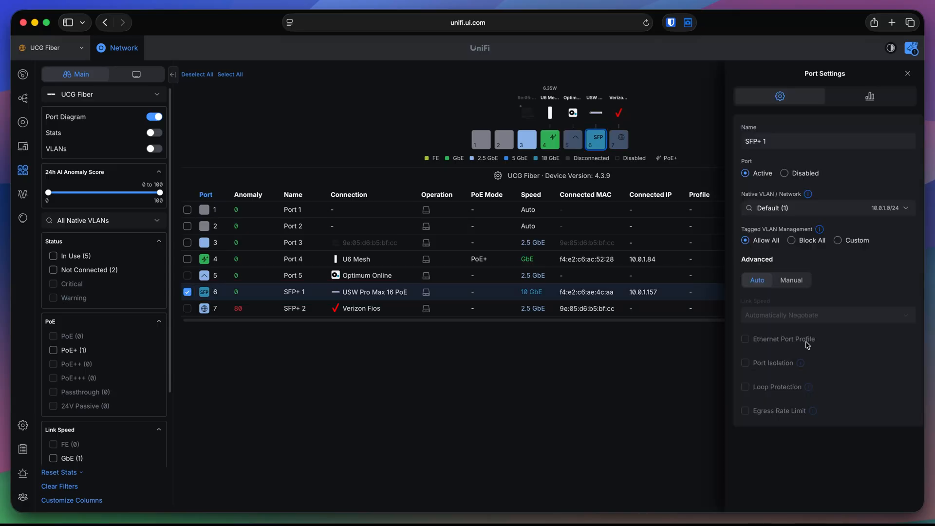
mouse_move(823, 341)
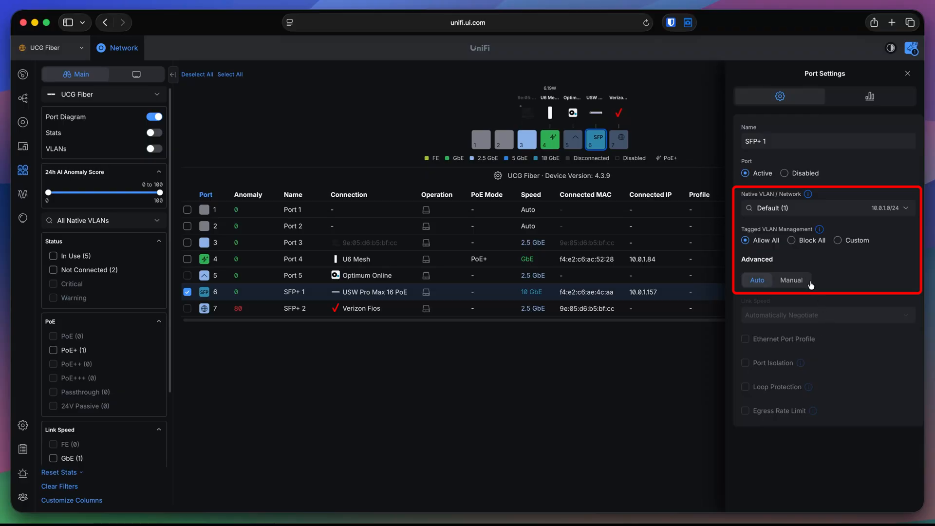
click(826, 208)
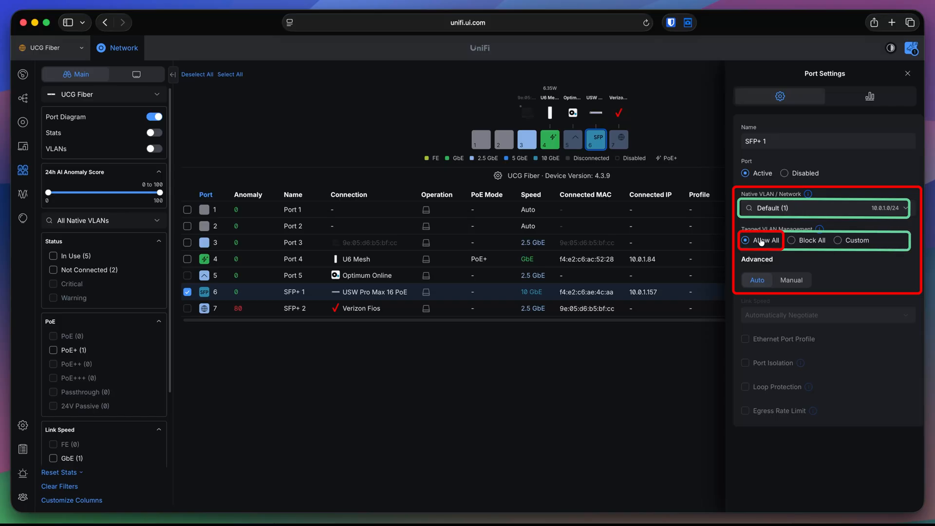
mouse_move(819, 271)
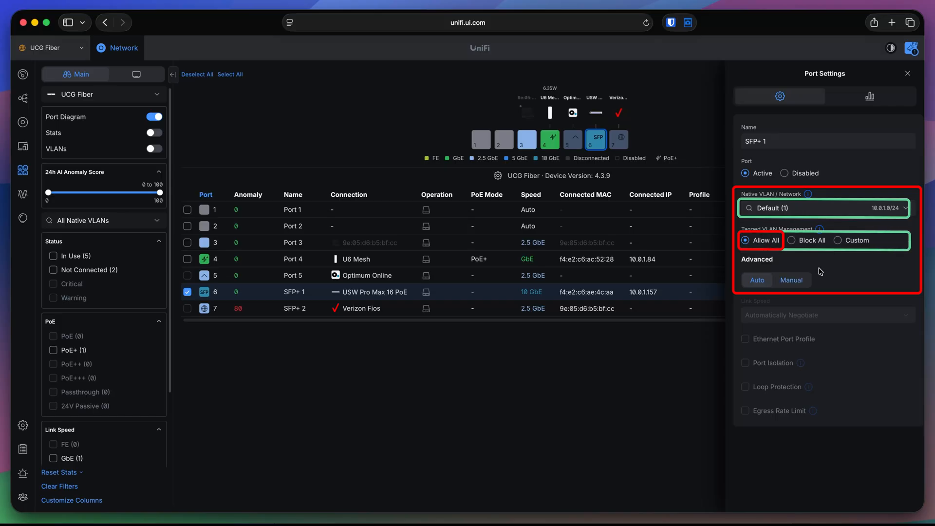
click(838, 239)
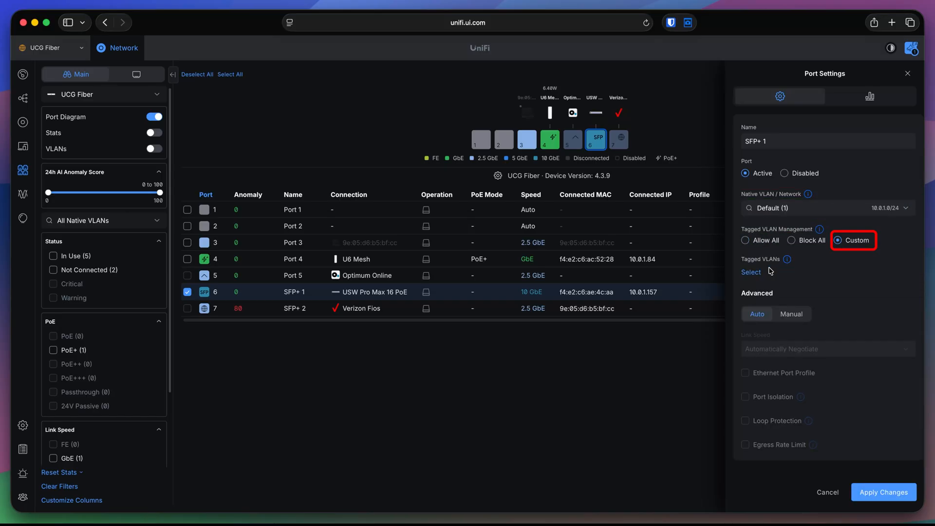
click(751, 272)
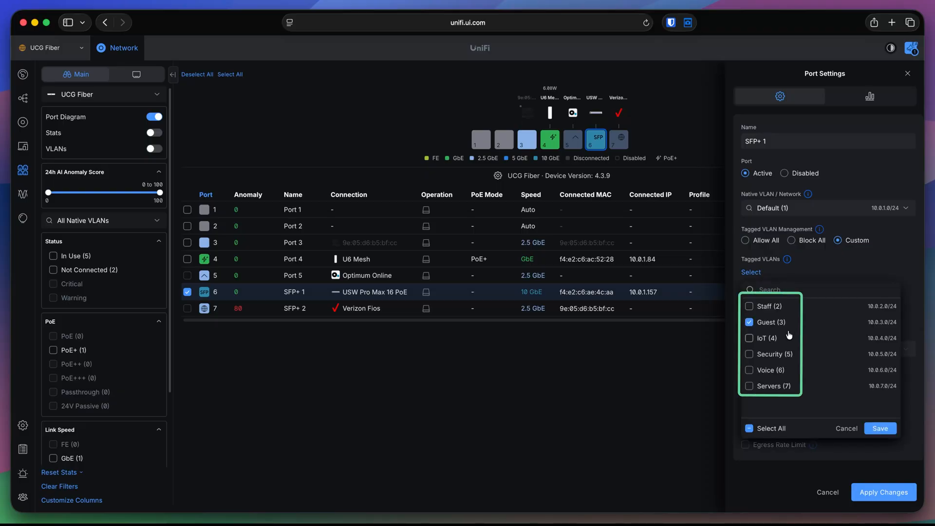
click(750, 354)
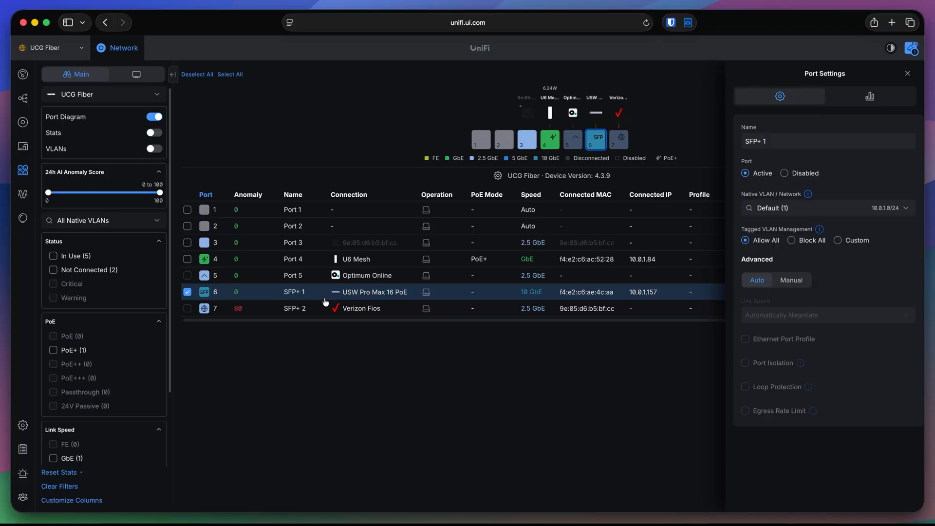
click(907, 74)
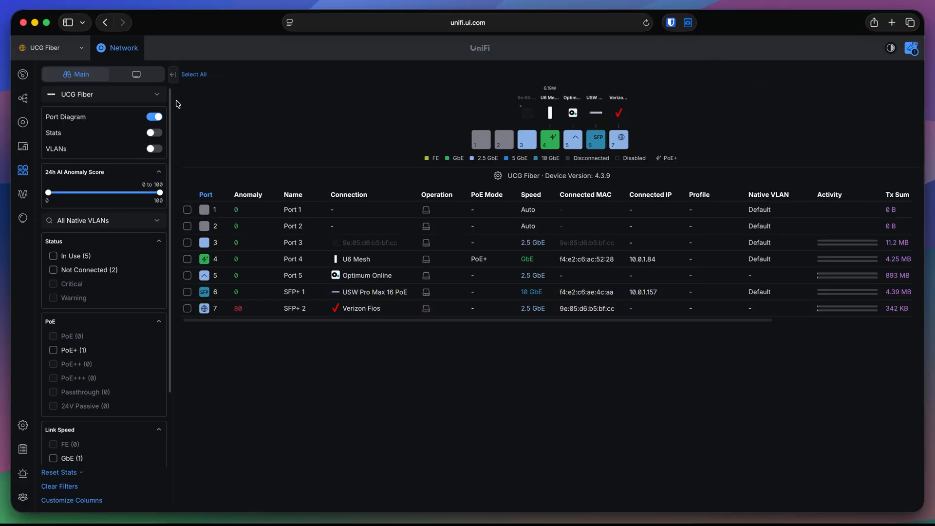
Return to the Settings Overview listing the seven VLAN networks and their subnets
click(376, 292)
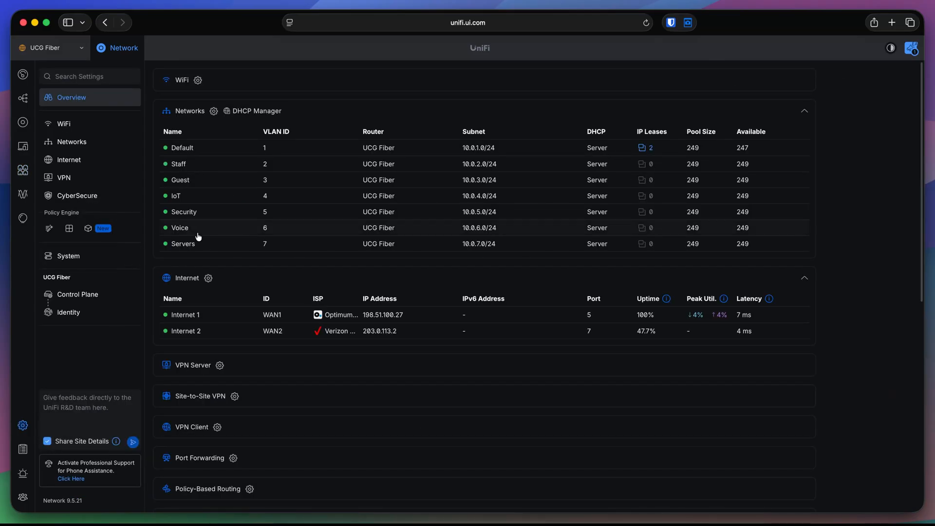
mouse_move(226, 204)
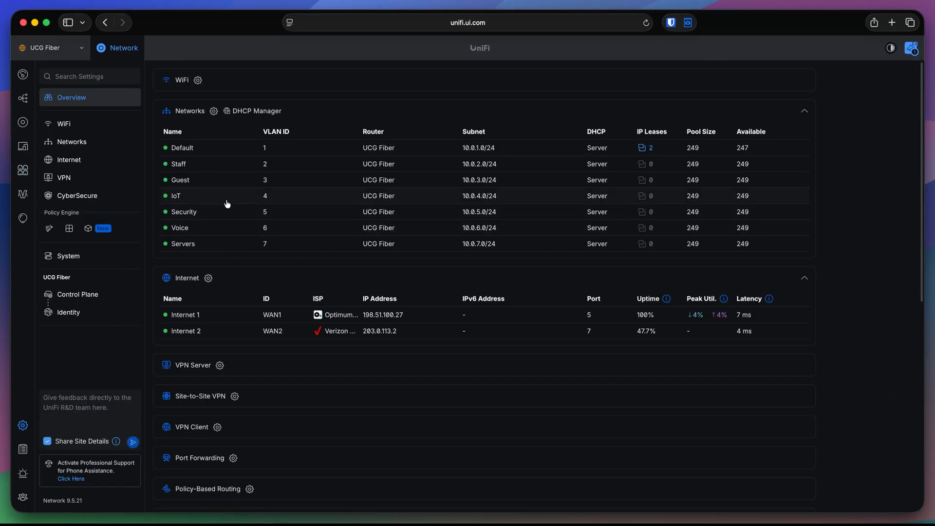
mouse_move(228, 201)
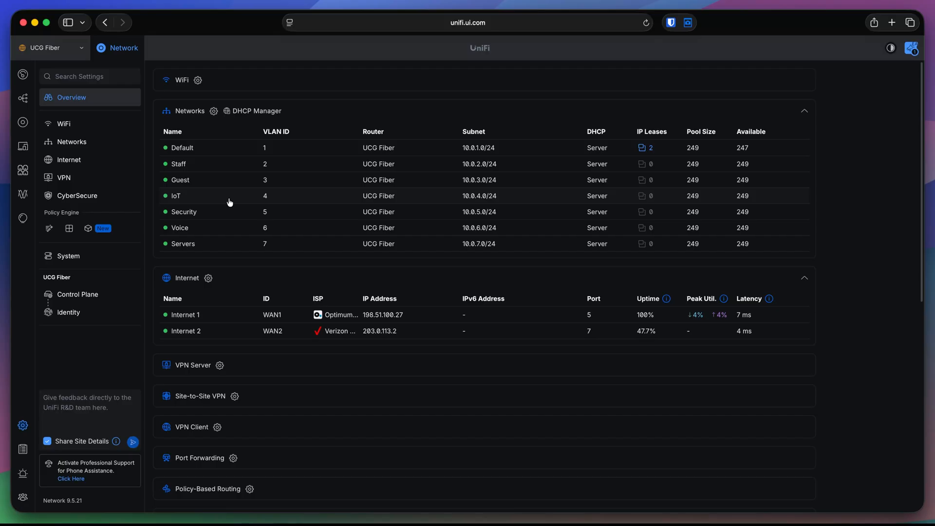
mouse_move(229, 195)
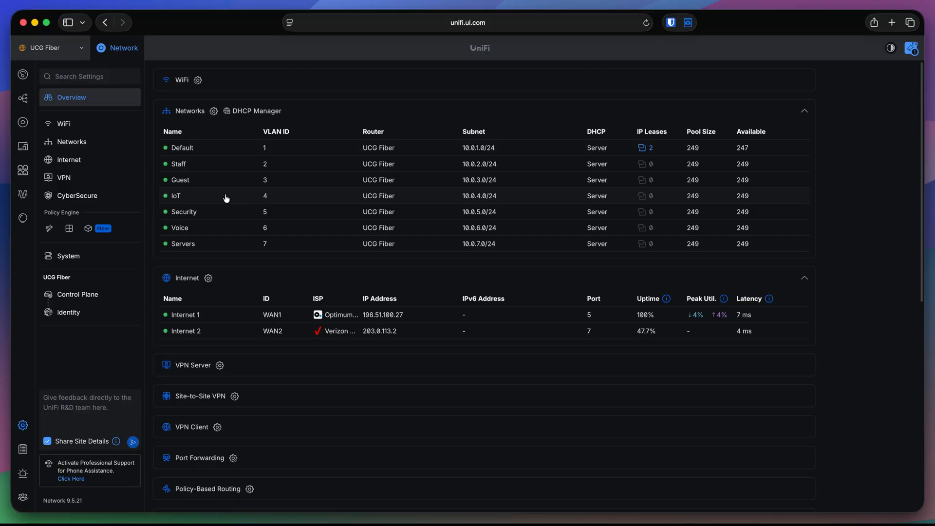
mouse_move(189, 200)
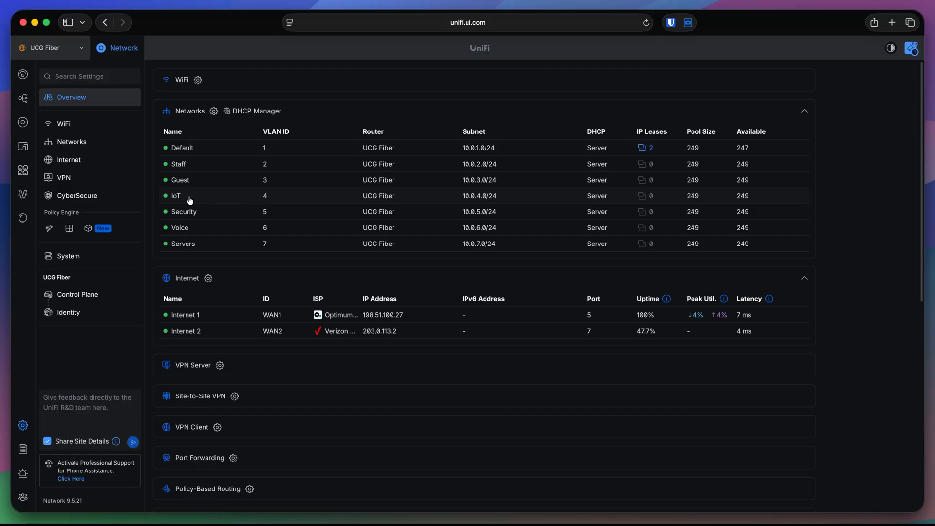
mouse_move(23, 170)
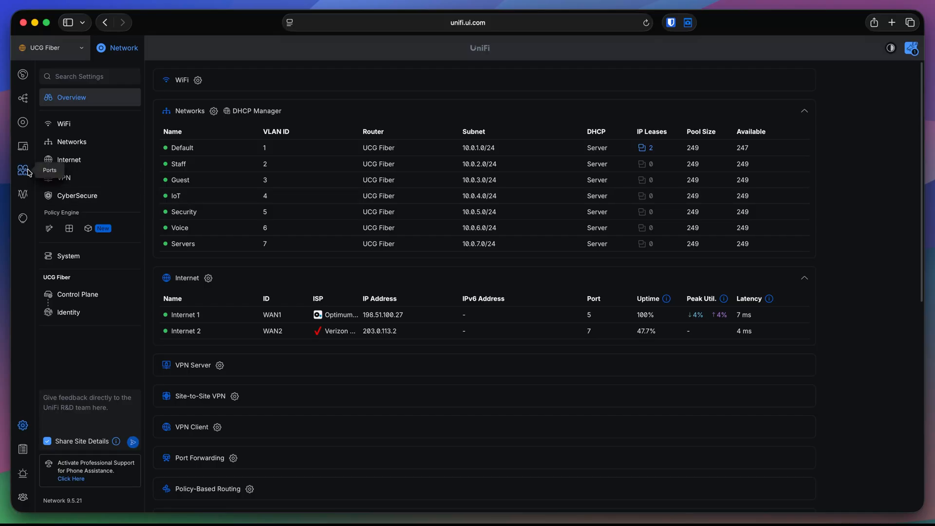
Set switch Port 1's native VLAN to IoT (4) and block all tagged VLANs
click(22, 172)
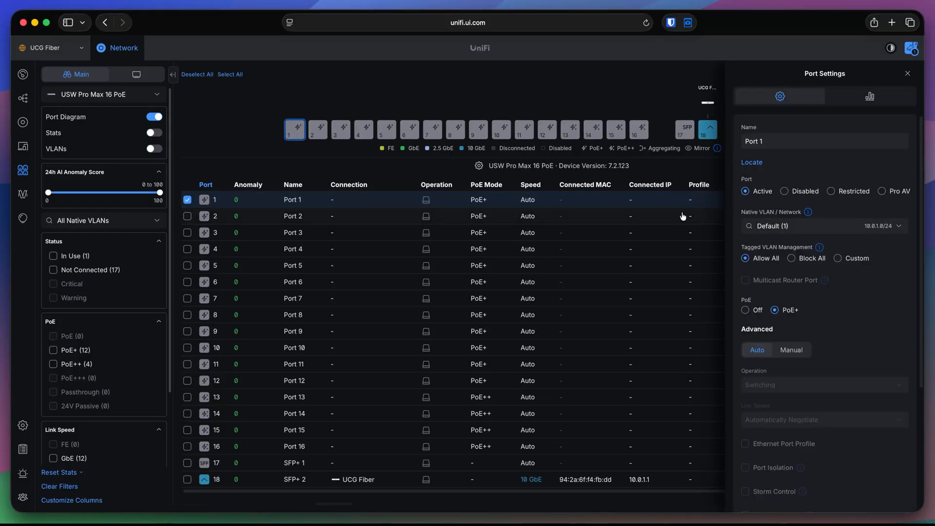
click(824, 226)
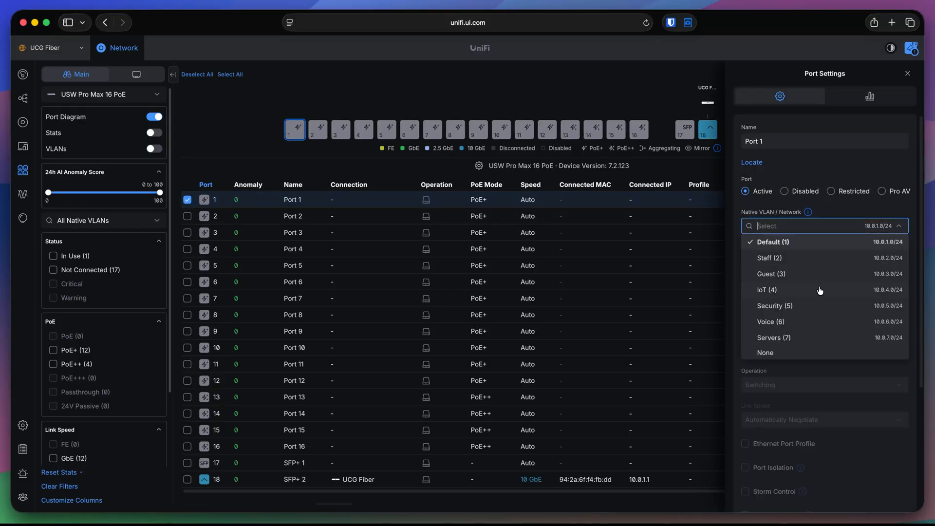
click(767, 290)
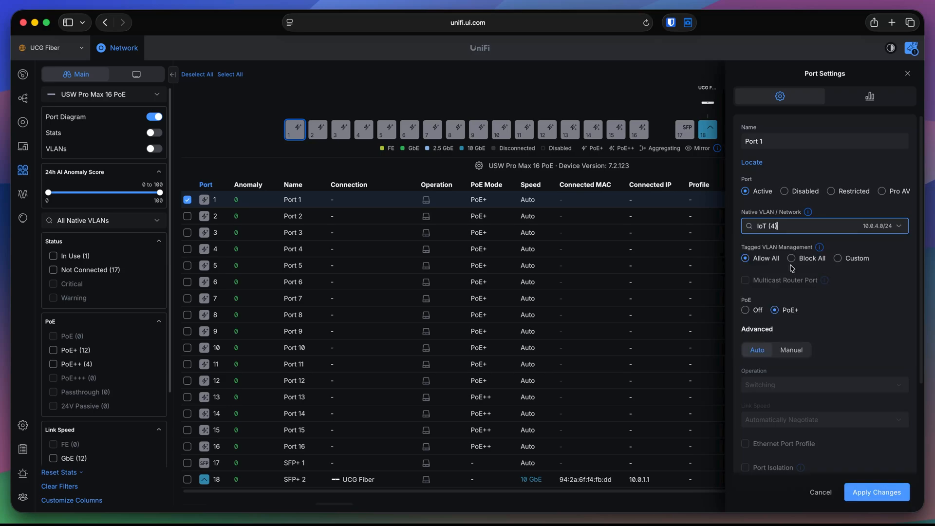
click(792, 258)
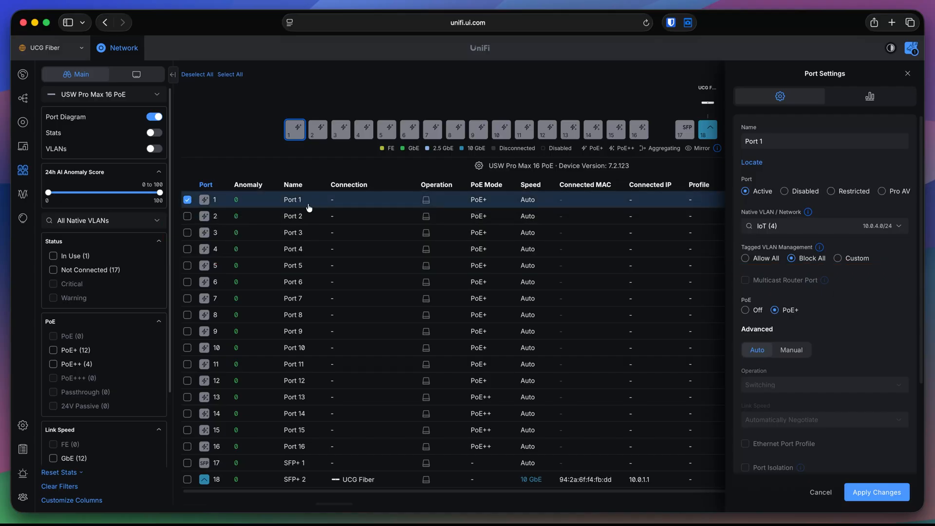
mouse_move(885, 251)
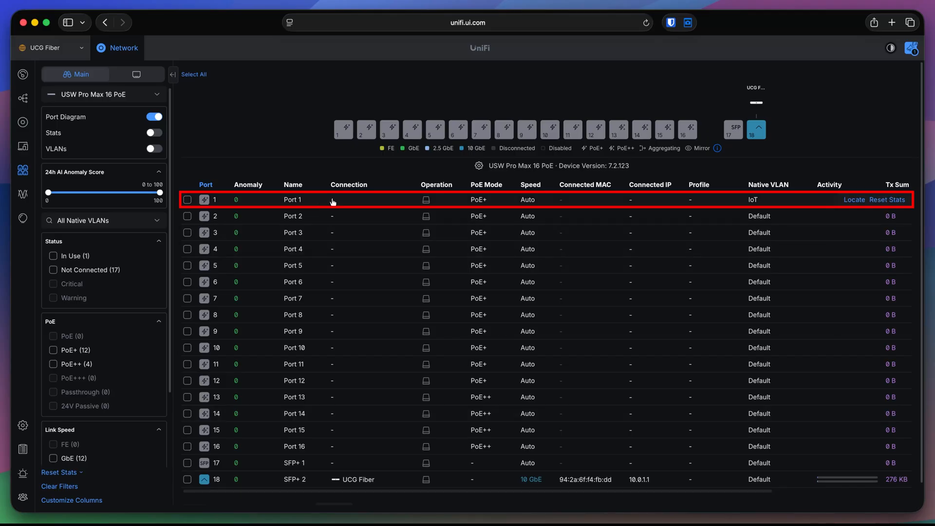
mouse_move(578, 206)
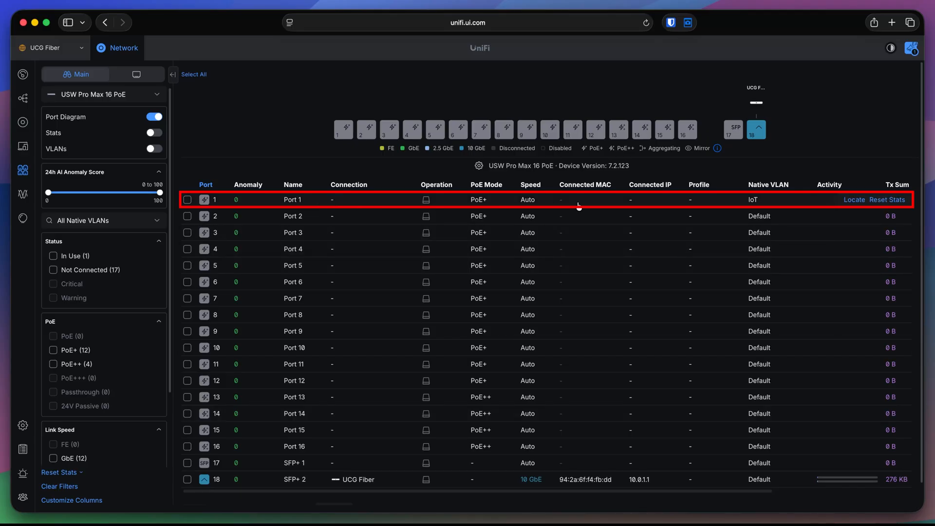
mouse_move(763, 203)
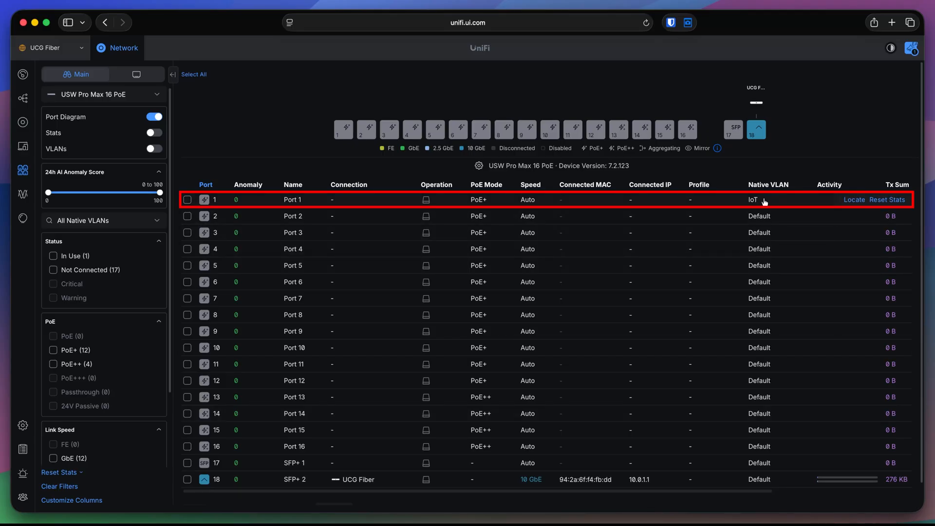